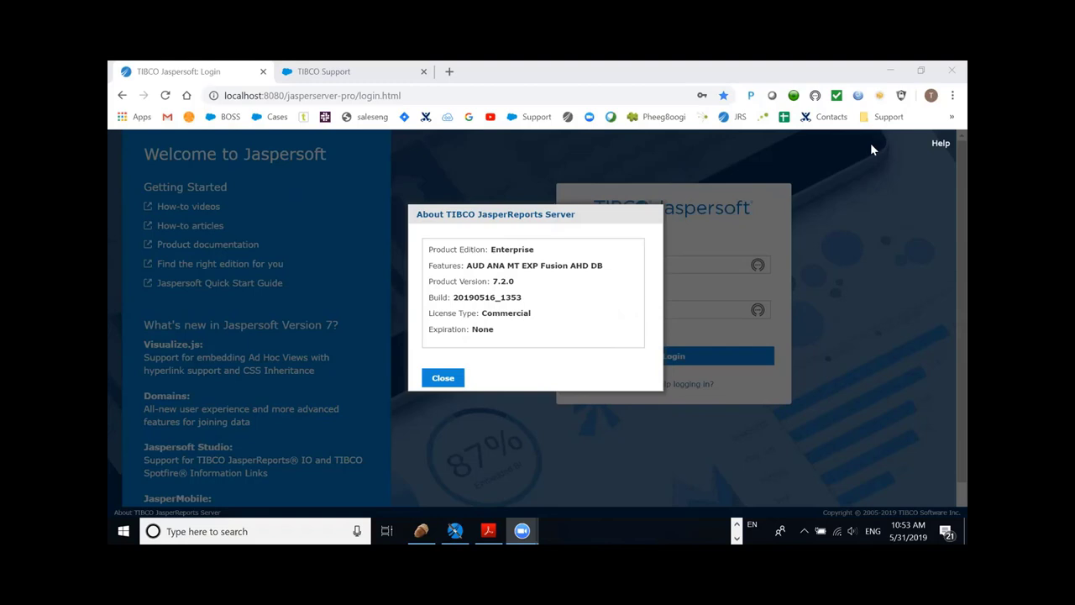
{"action": "mouse_move", "coordinate": [696, 320]}
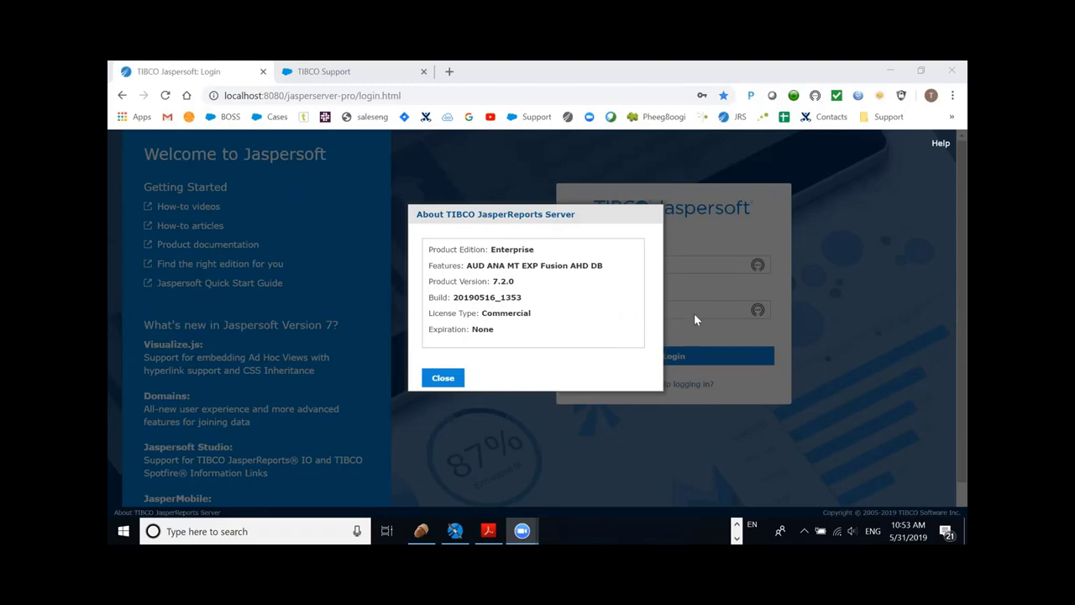
Dismiss the About box, log in as superuser and bring up the View menu
{"action": "left_click", "coordinate": [443, 377]}
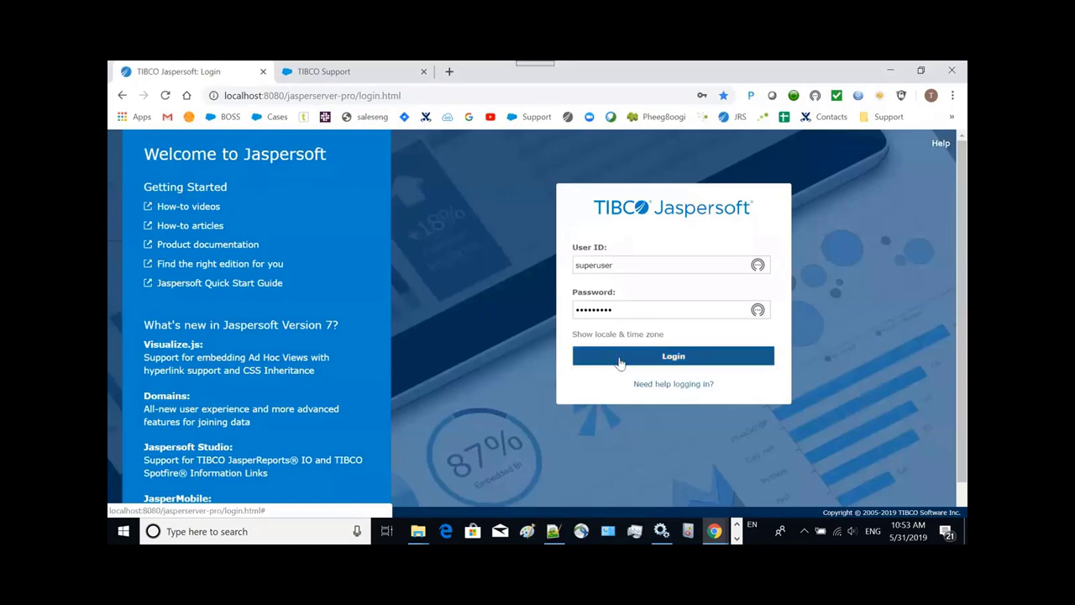
{"action": "left_click", "coordinate": [672, 356]}
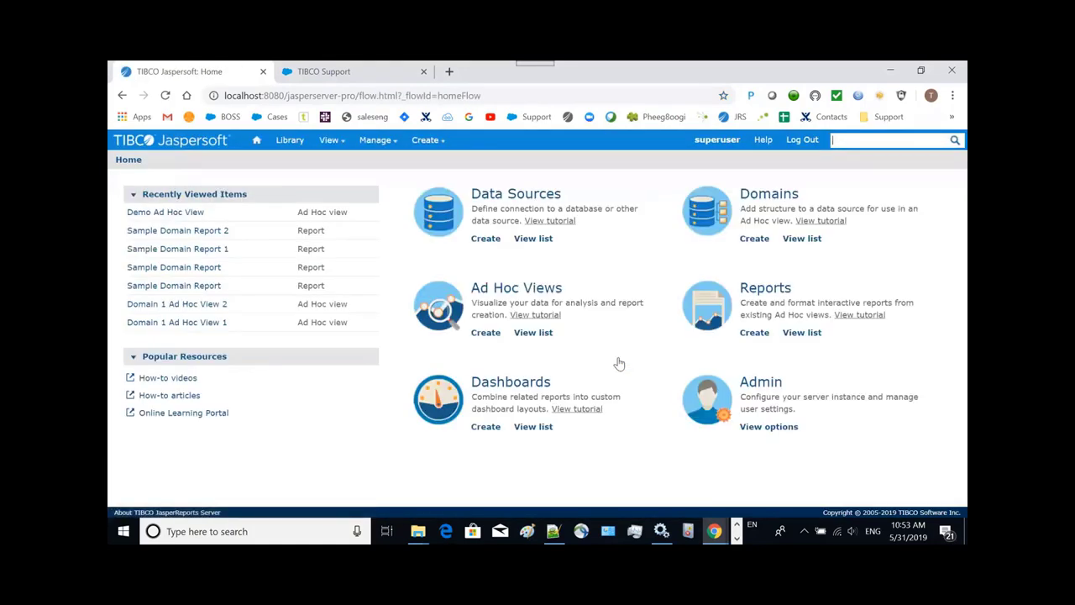
{"action": "left_click", "coordinate": [329, 139]}
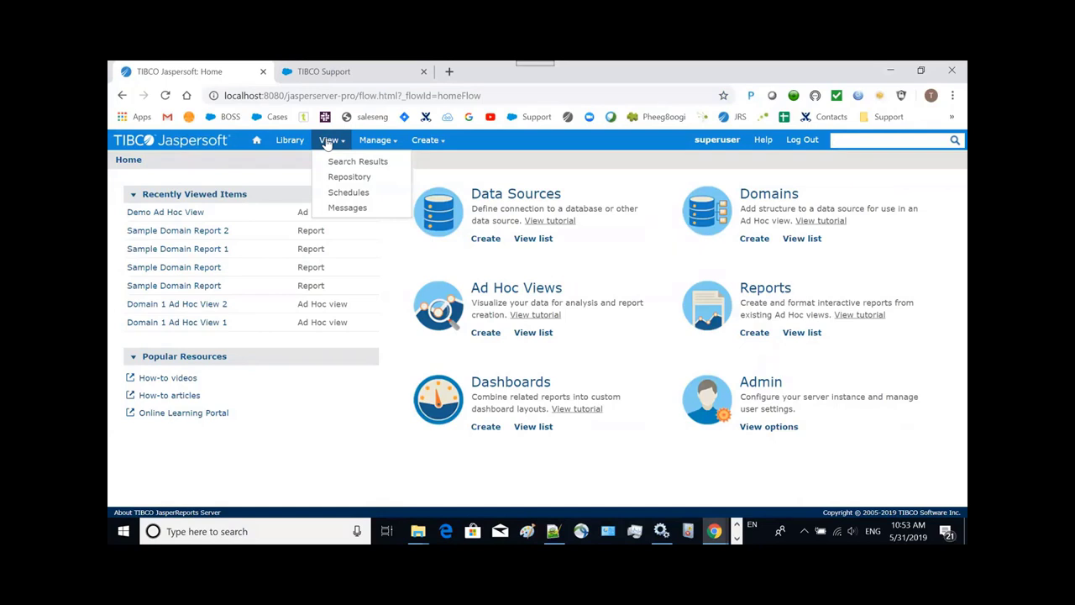
{"action": "mouse_move", "coordinate": [349, 176]}
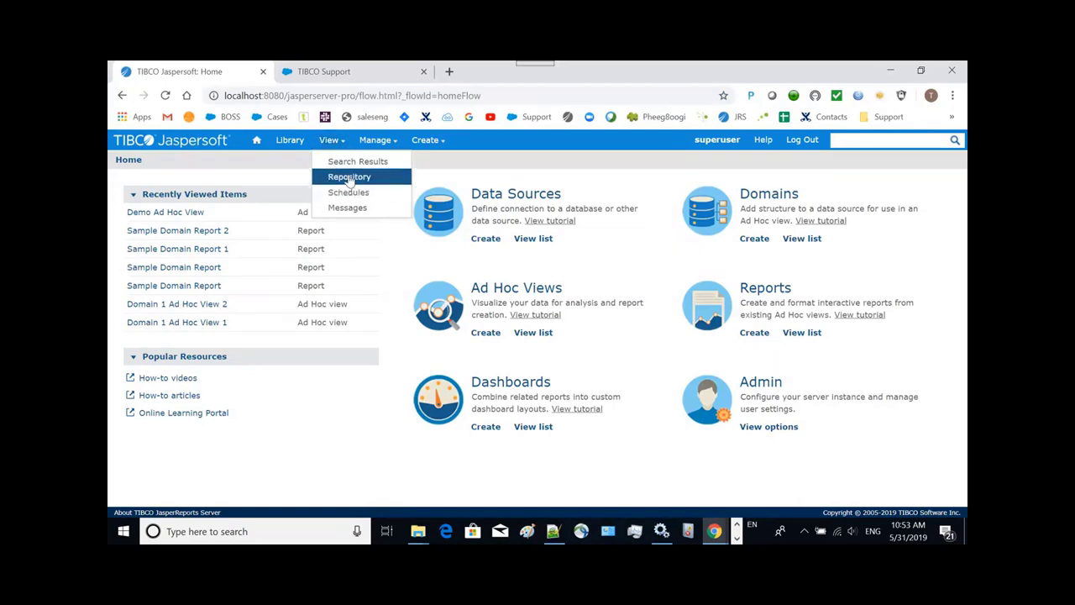
Browse the repository of saved resources holding Demo Ad Hoc View and Demo Domain
{"action": "left_click", "coordinate": [349, 176]}
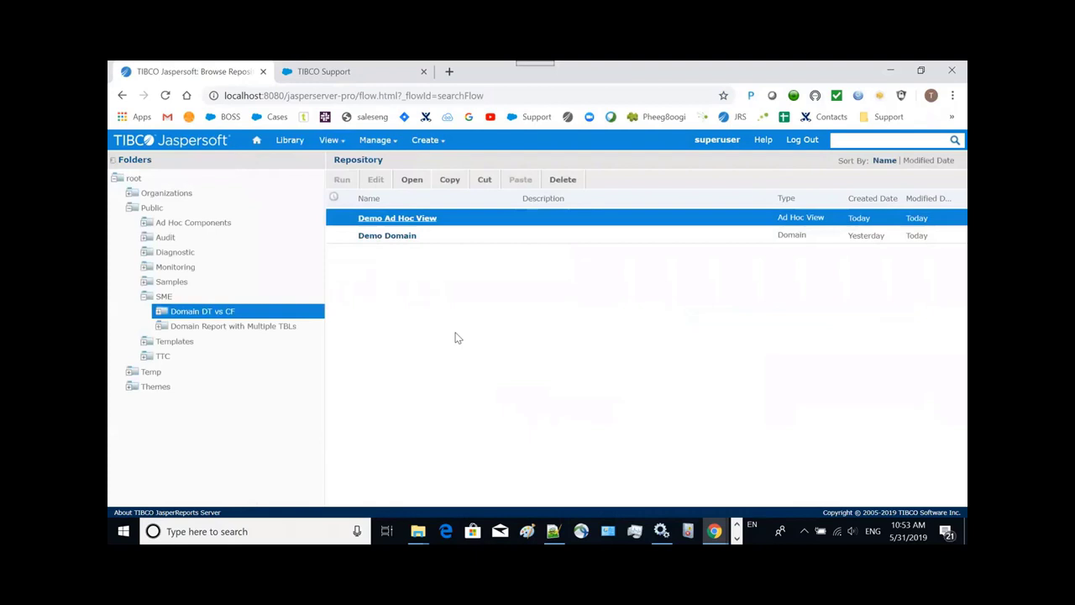
{"action": "mouse_move", "coordinate": [753, 376]}
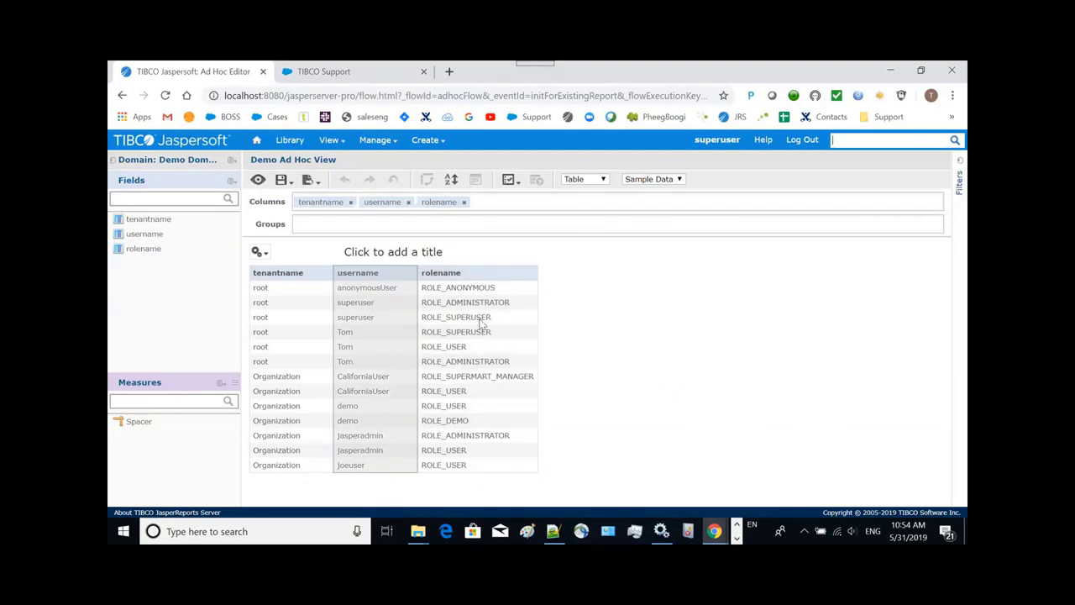
{"action": "mouse_move", "coordinate": [351, 311]}
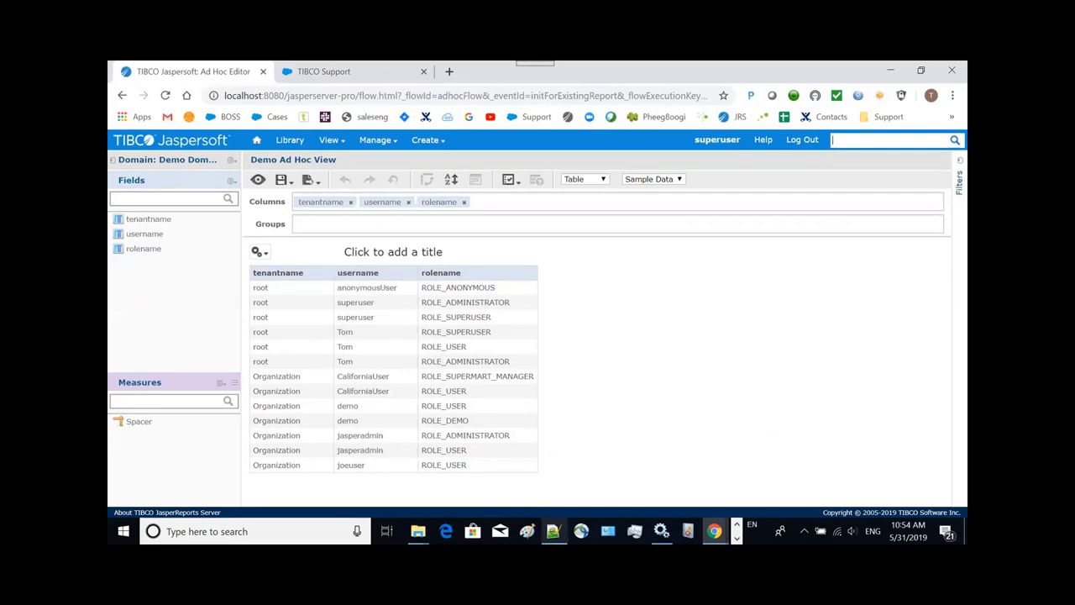
{"action": "mouse_move", "coordinate": [555, 531]}
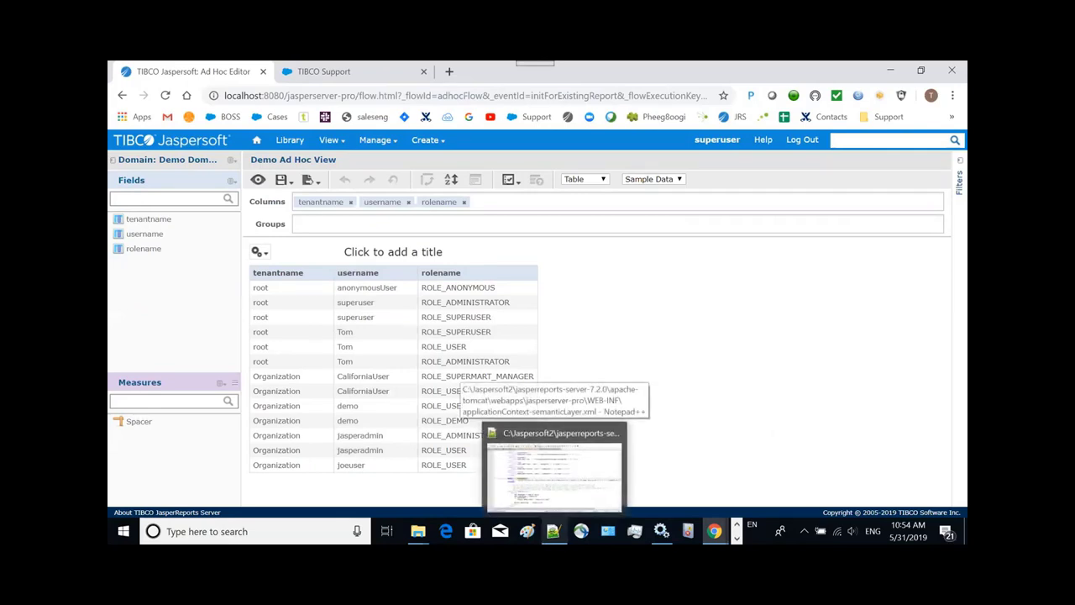
{"action": "left_click", "coordinate": [554, 470]}
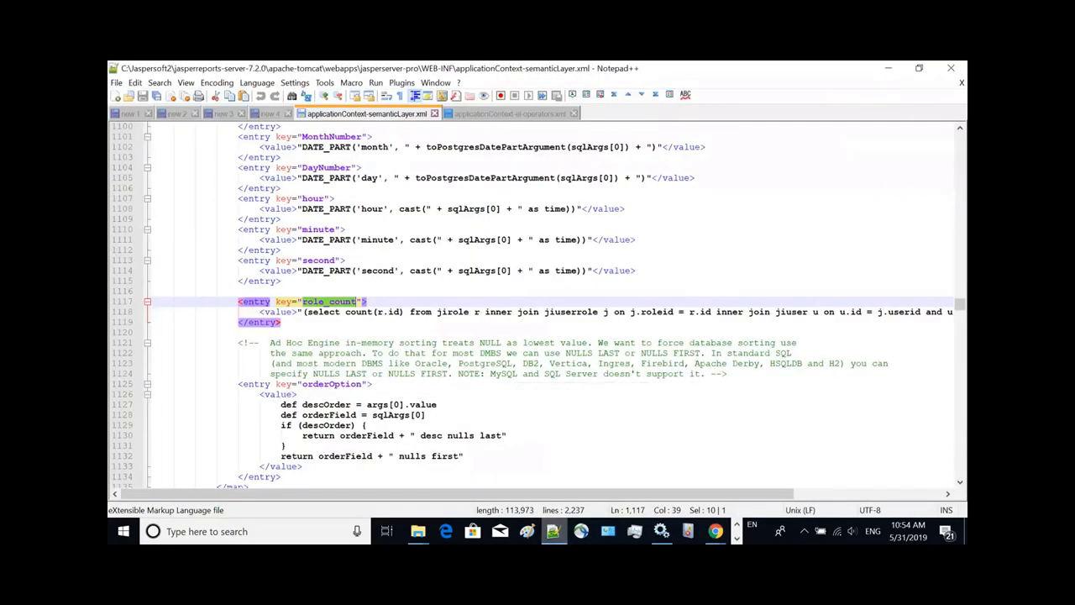
{"action": "left_click", "coordinate": [268, 114]}
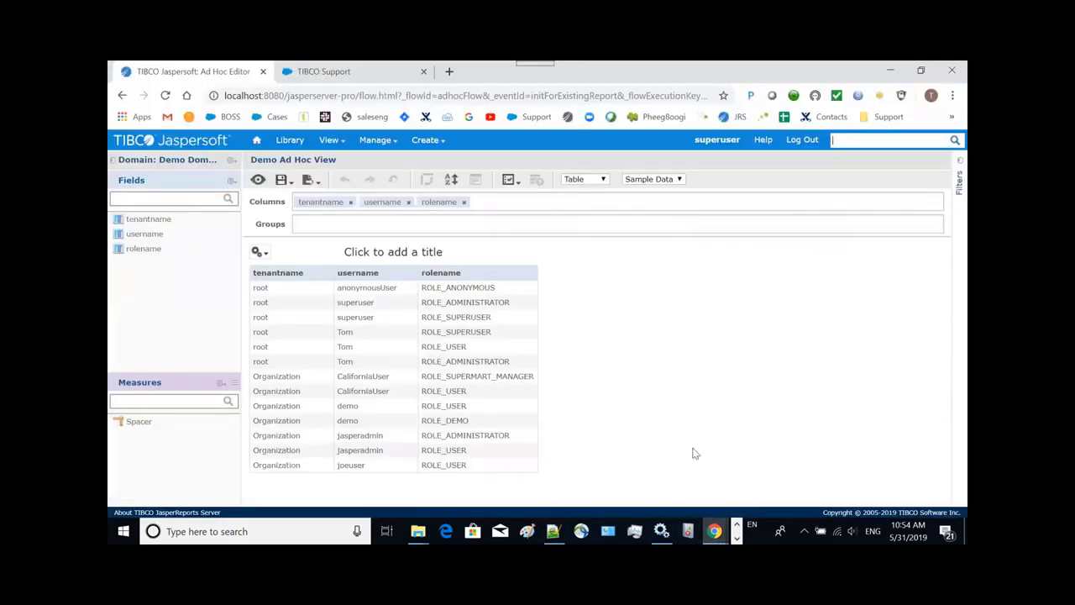
From the repository, select Demo Domain and open it in the Domain Designer
{"action": "left_click", "coordinate": [329, 139]}
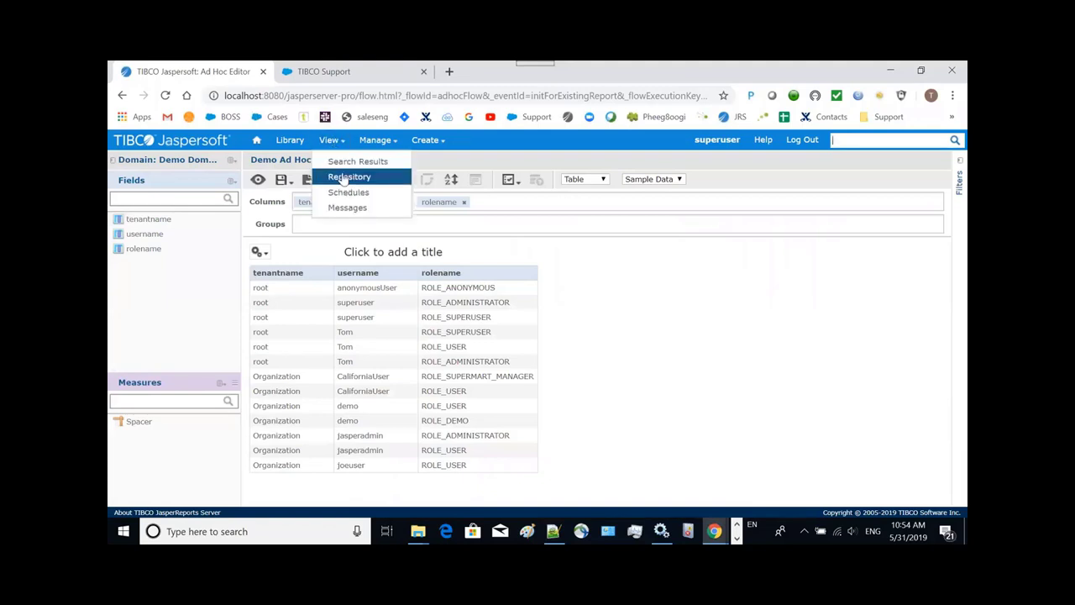
{"action": "left_click", "coordinate": [349, 176]}
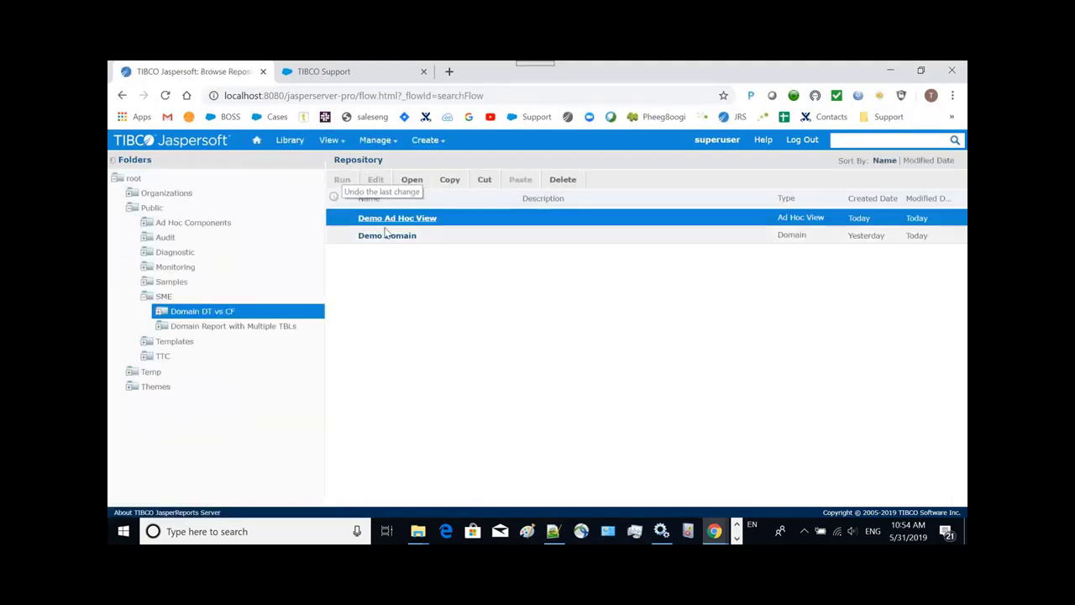
{"action": "left_click", "coordinate": [386, 235]}
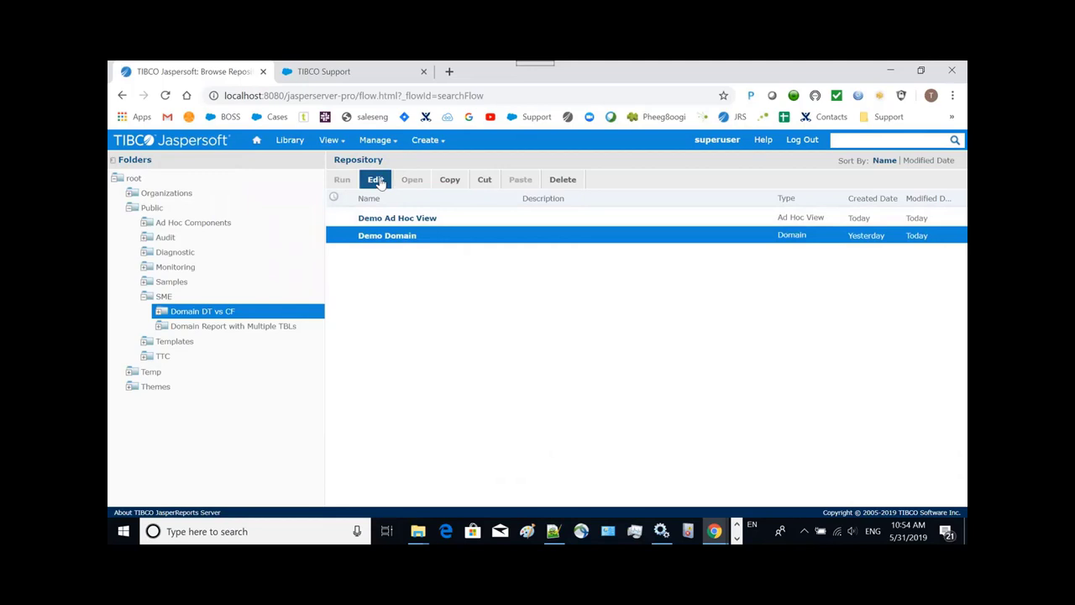
{"action": "left_click", "coordinate": [374, 178]}
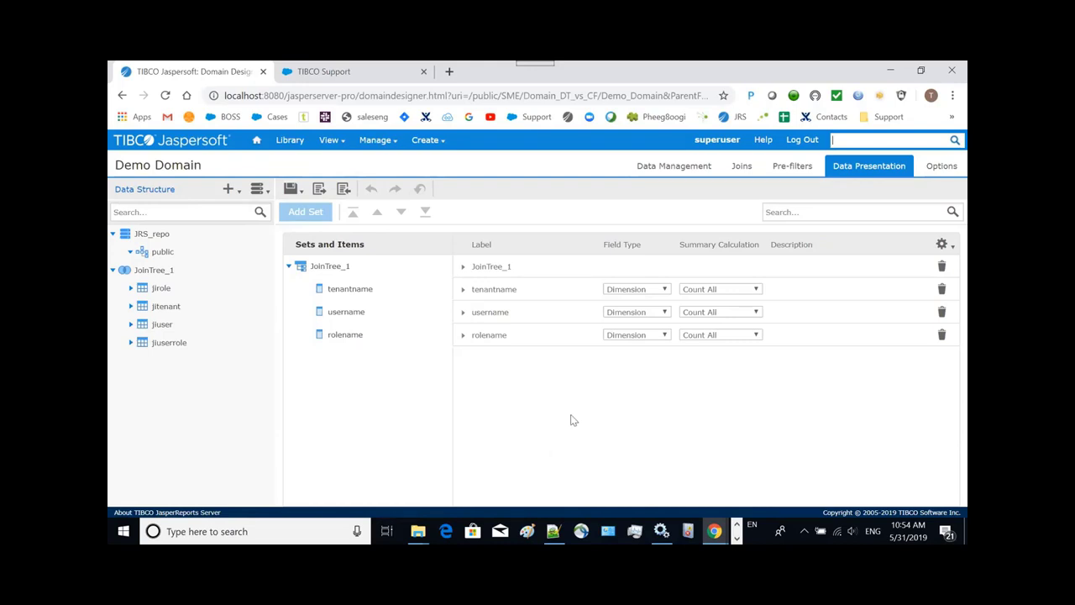
{"action": "mouse_move", "coordinate": [743, 166]}
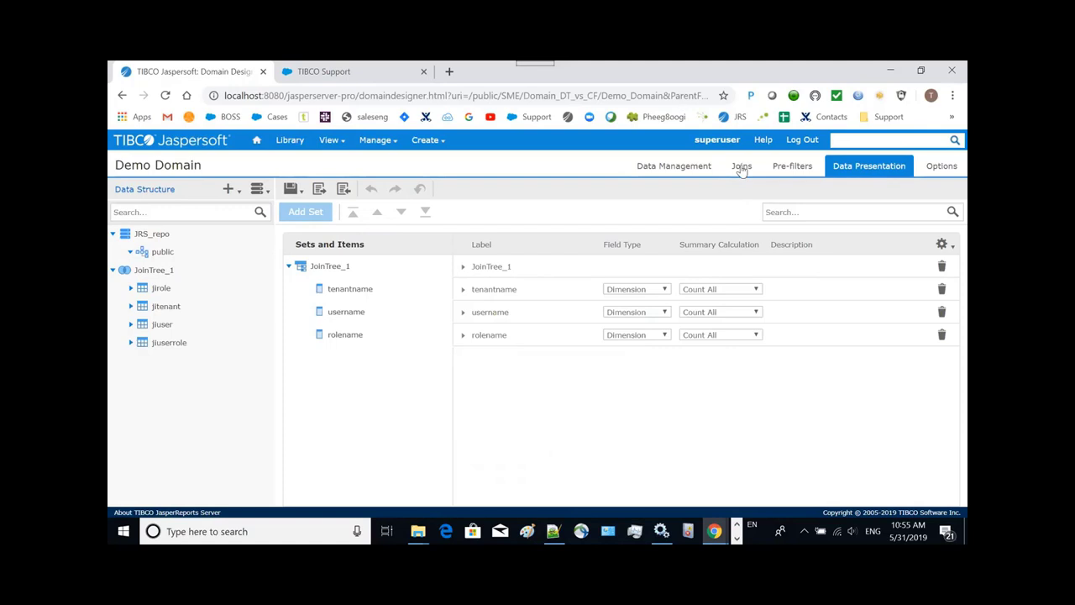
On the Joins side of the domain, start a new derived table for JoinTree_1
{"action": "left_click", "coordinate": [741, 166]}
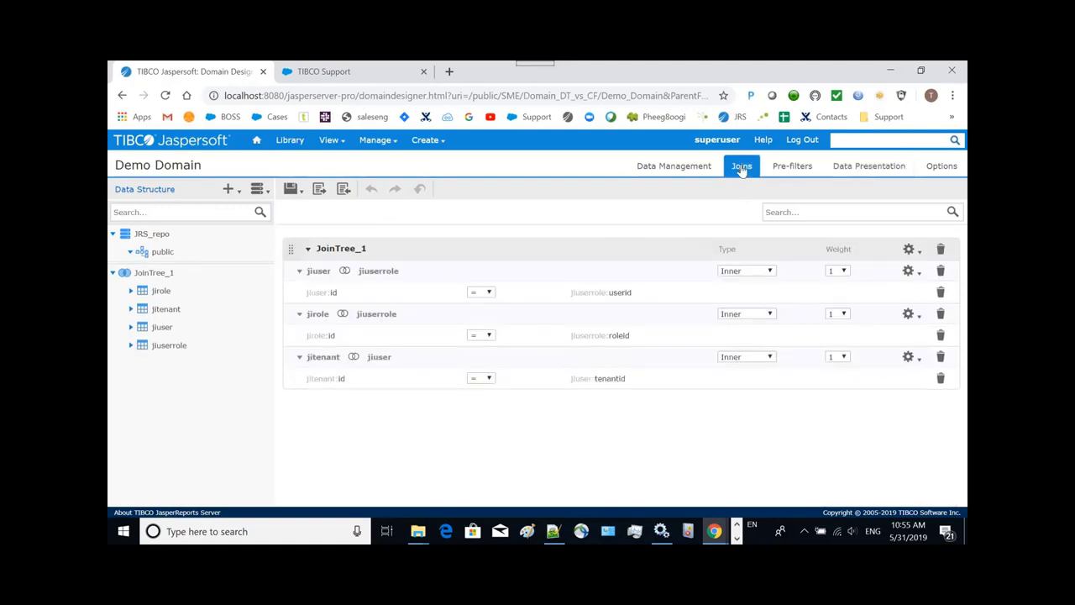
{"action": "left_click", "coordinate": [255, 188]}
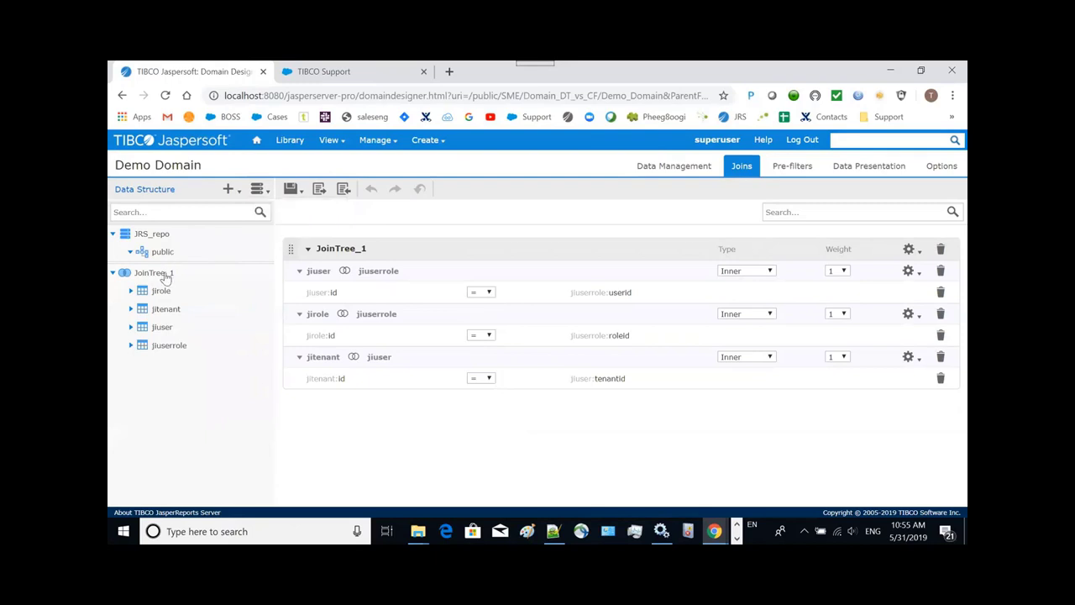
{"action": "right_click", "coordinate": [152, 272]}
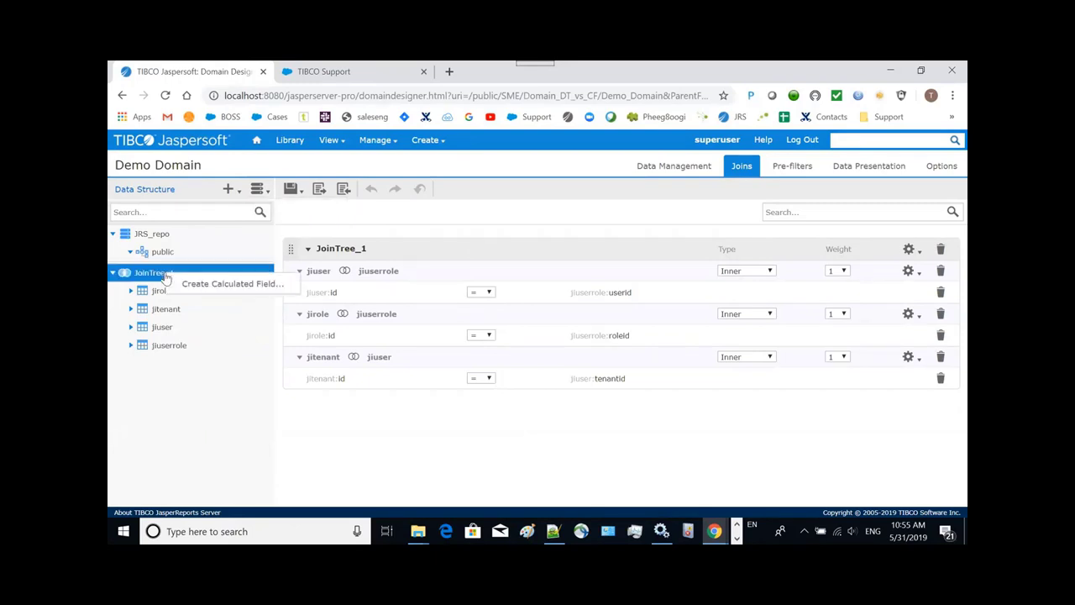
{"action": "left_click", "coordinate": [228, 188]}
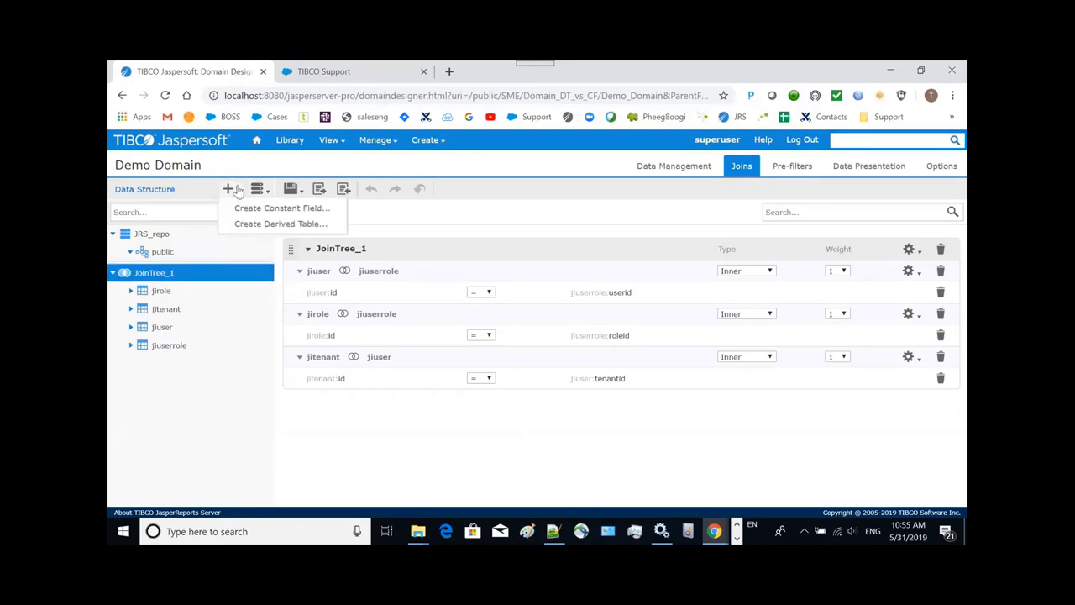
{"action": "left_click", "coordinate": [279, 223]}
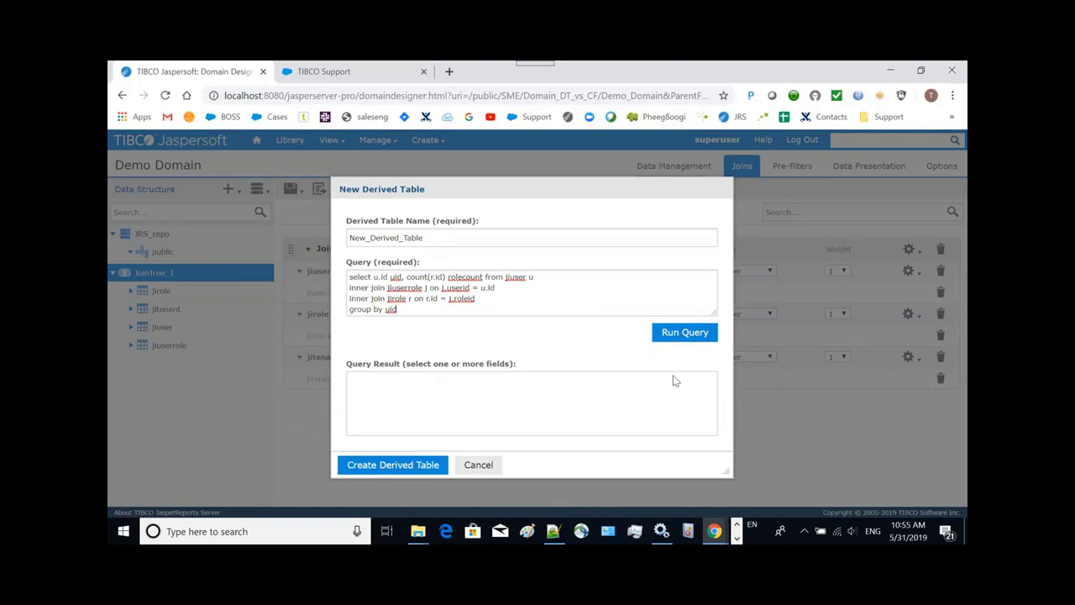
Run the role-count query, name the table Role_Count_Table and create it
{"action": "left_click", "coordinate": [686, 333]}
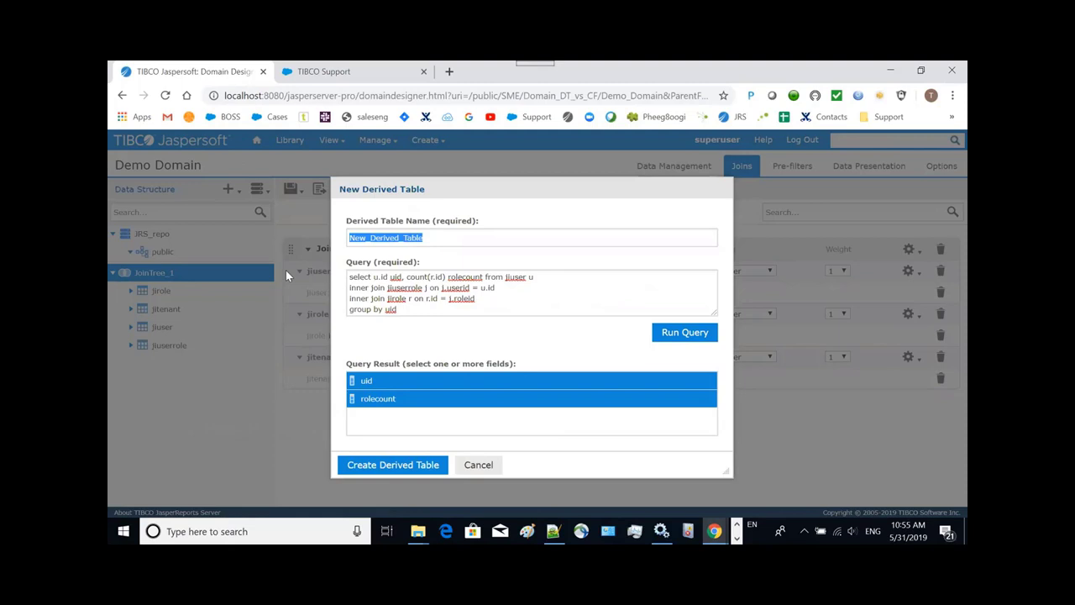
{"action": "type", "text": "Role"}
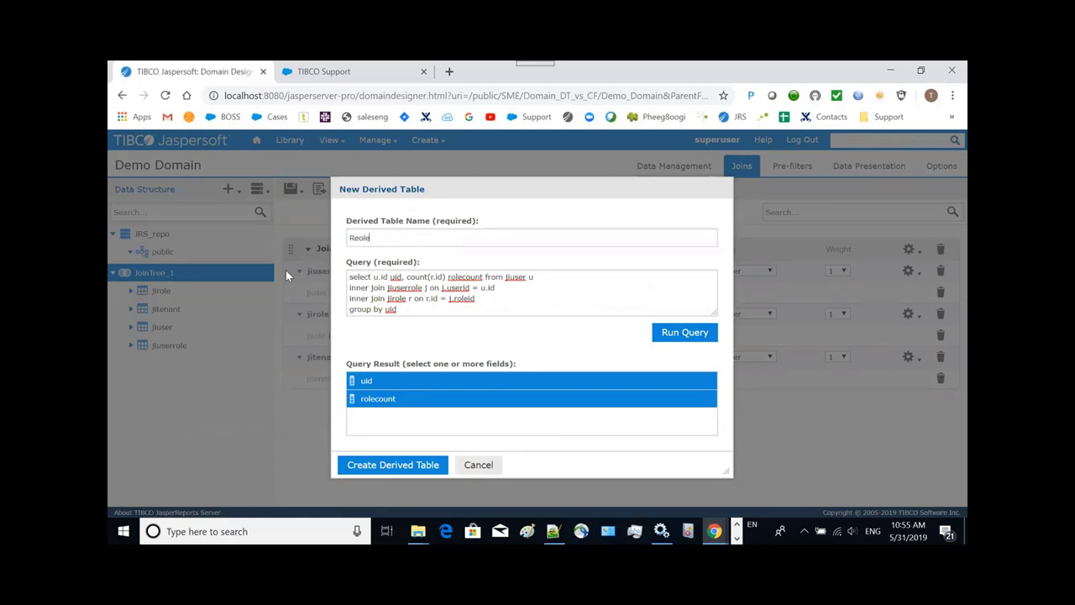
{"action": "type", "text": "_Count_Tabl"}
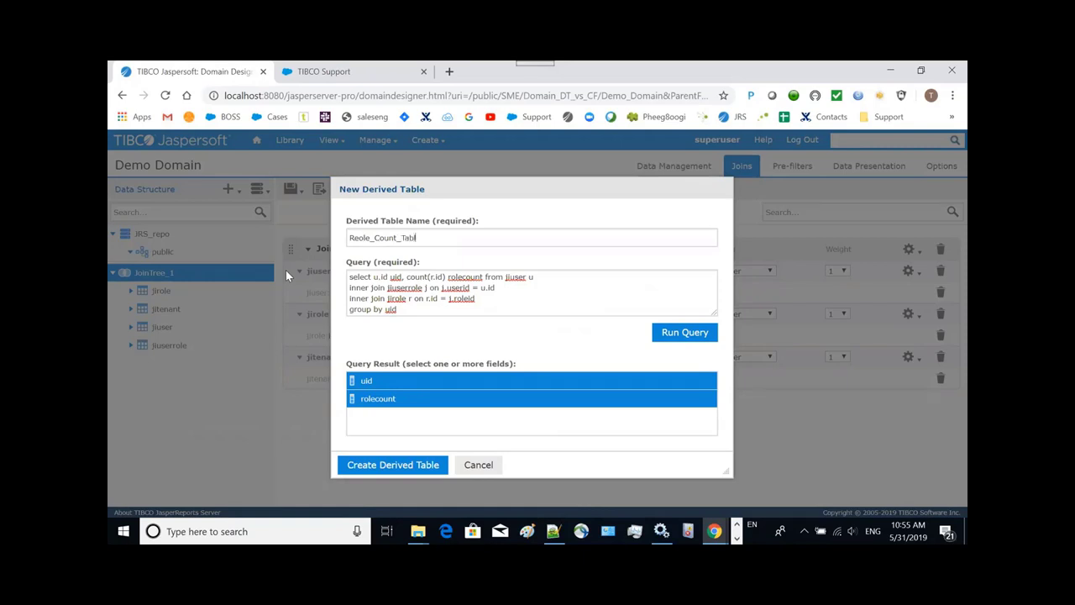
{"action": "left_click", "coordinate": [393, 464]}
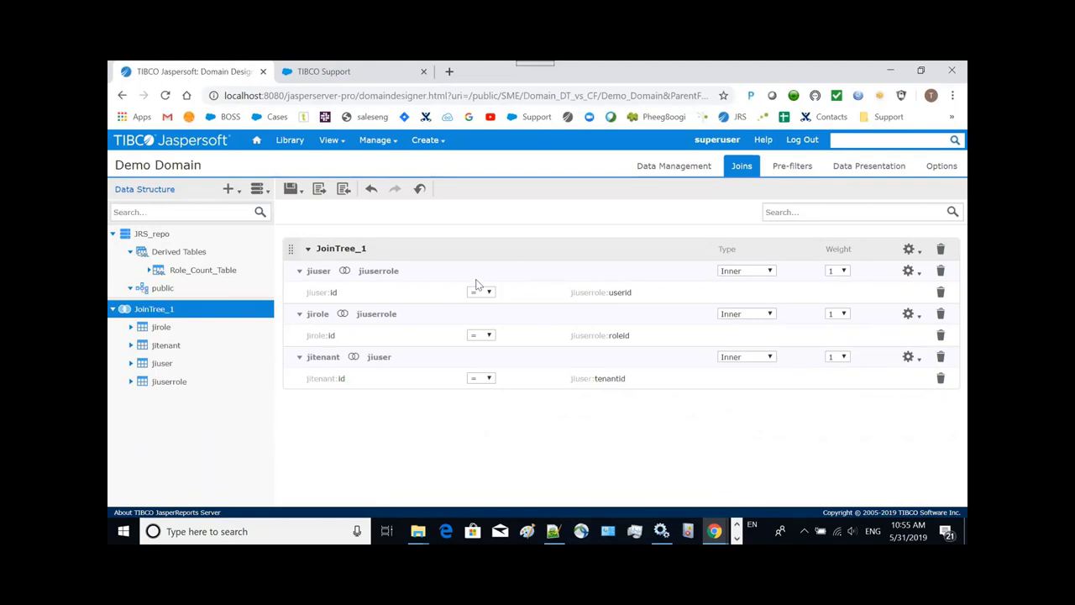
Expand Role_Count_Table to show rolecount and uid, and select uid
{"action": "left_click", "coordinate": [203, 269]}
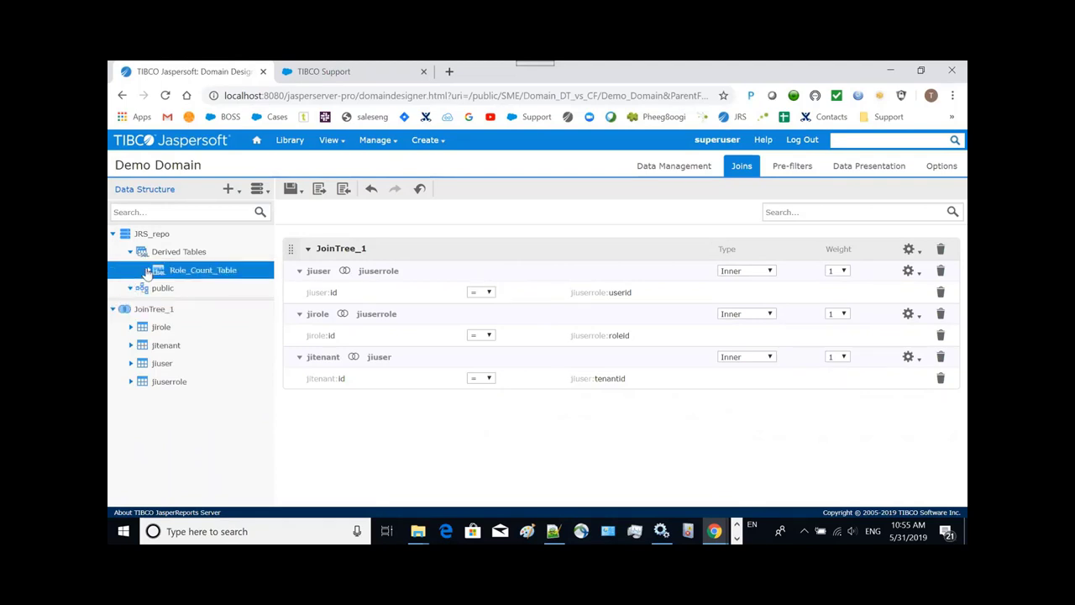
{"action": "left_click", "coordinate": [148, 268]}
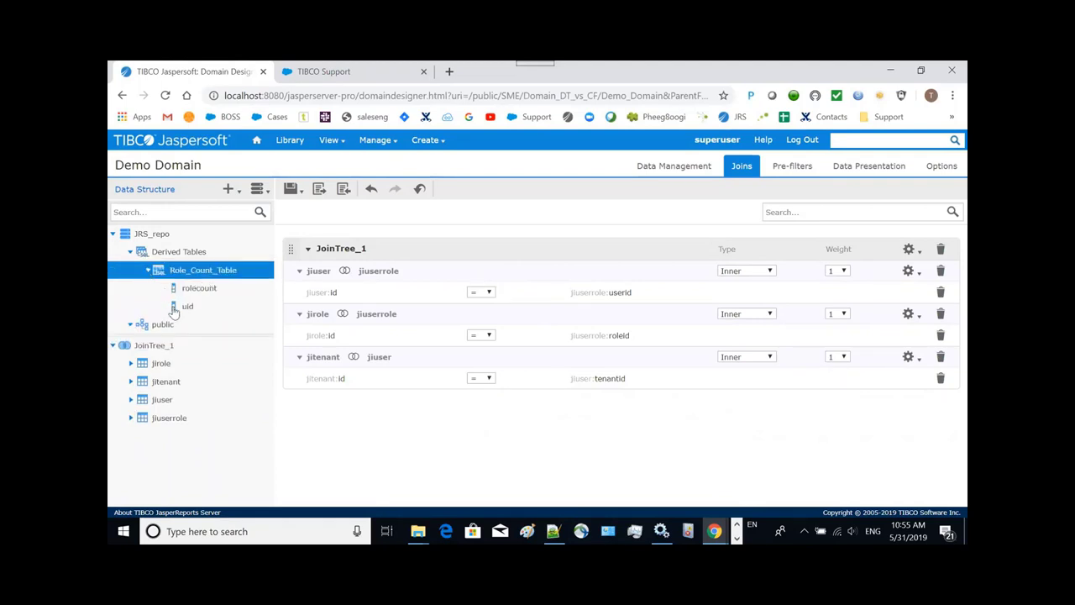
{"action": "left_click", "coordinate": [186, 306]}
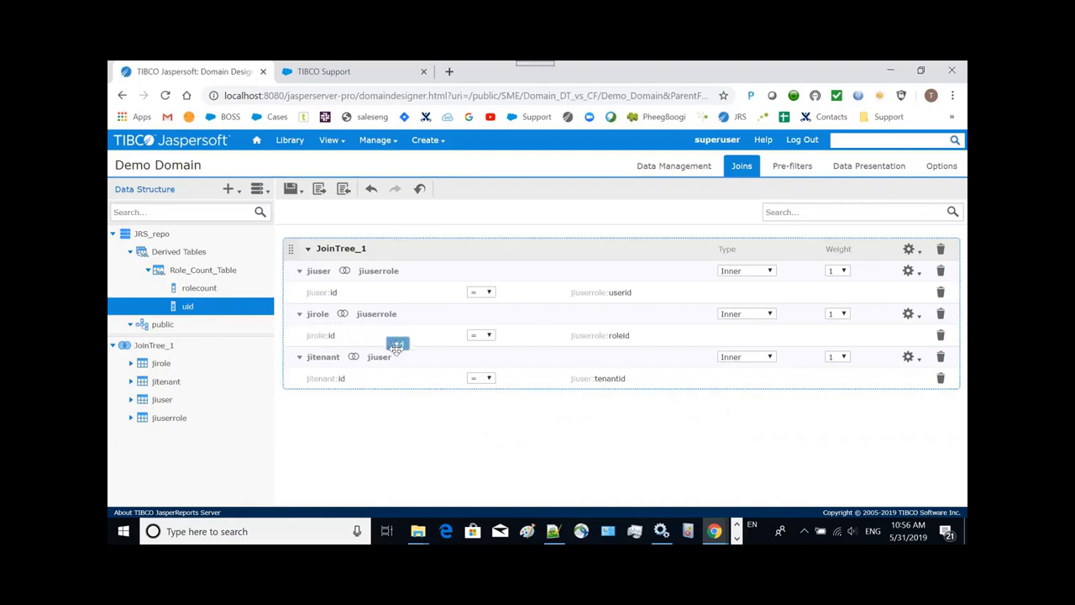
Drag Role_Count_Table uid into JoinTree_1 and join it to jiuser's id field
{"action": "left_click_drag", "start_coordinate": [396, 345], "coordinate": [437, 411]}
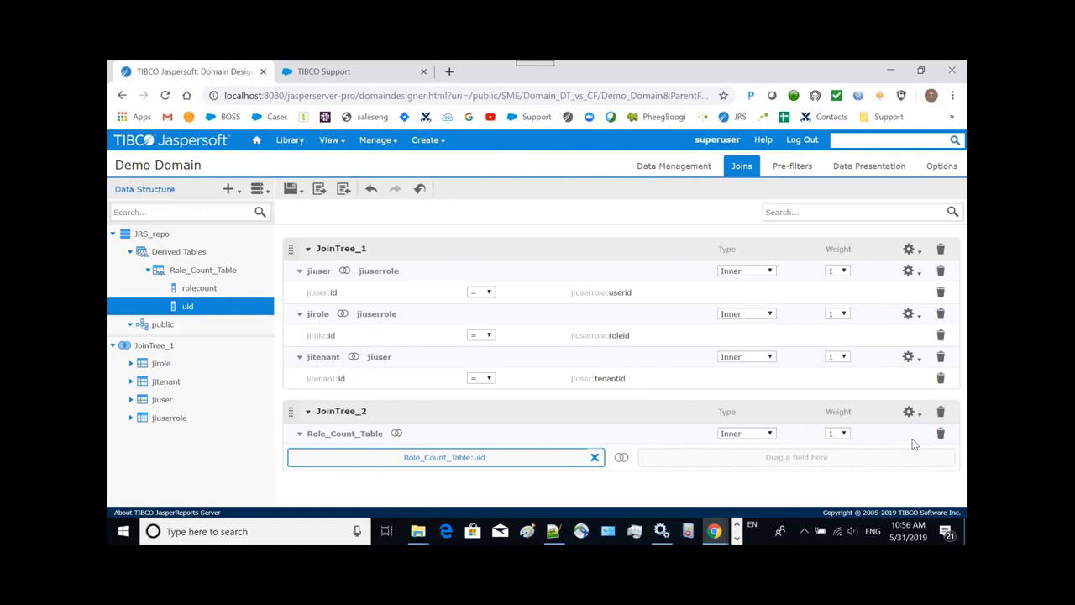
{"action": "mouse_move", "coordinate": [672, 433]}
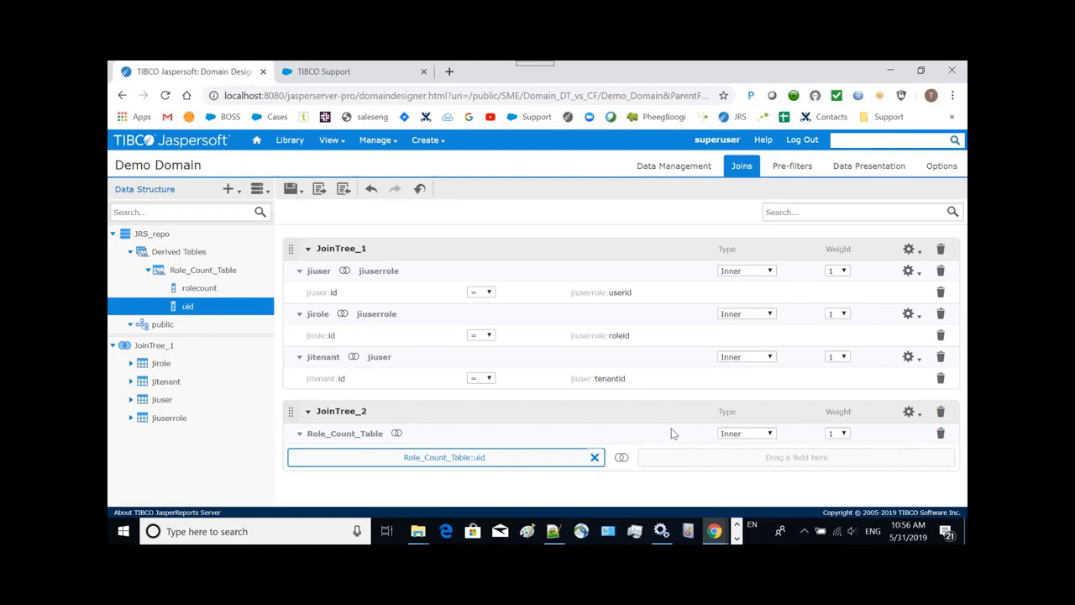
{"action": "mouse_move", "coordinate": [947, 380]}
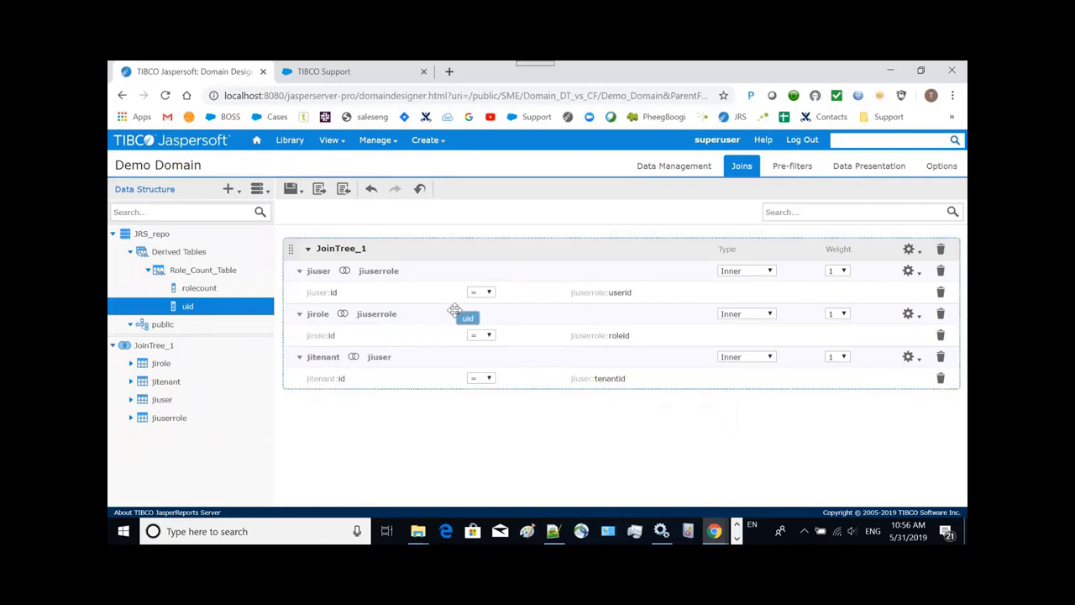
{"action": "left_click_drag", "start_coordinate": [189, 306], "coordinate": [444, 401]}
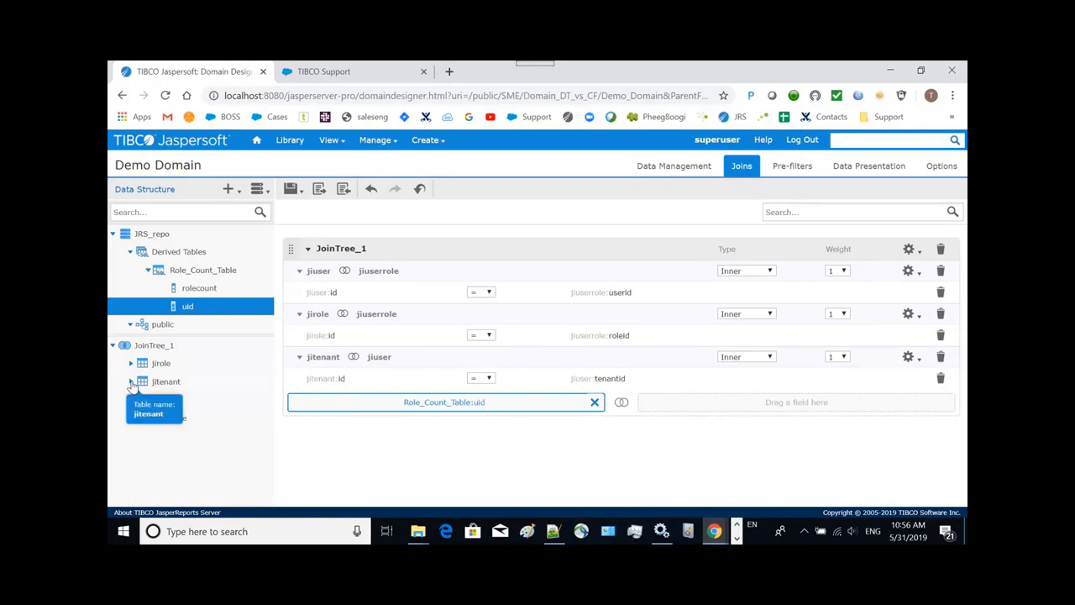
{"action": "left_click", "coordinate": [131, 373]}
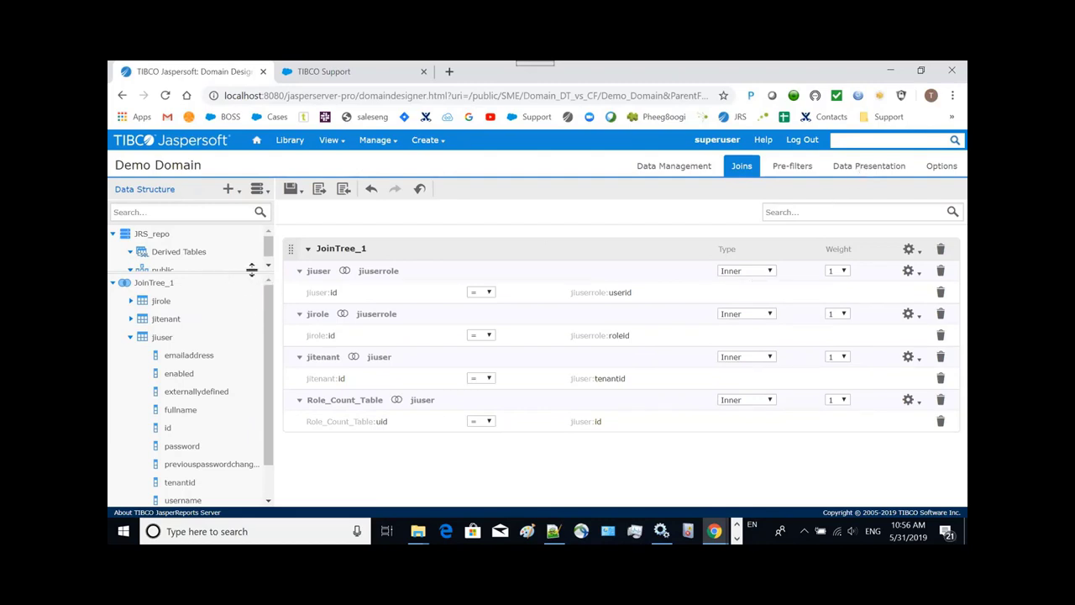
{"action": "left_click", "coordinate": [868, 167]}
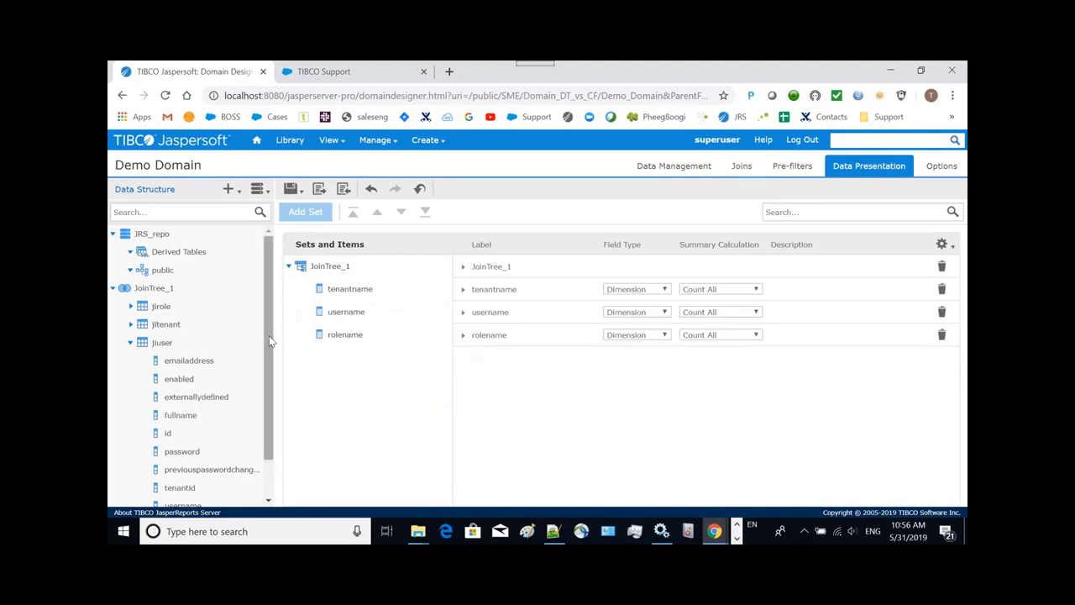
In Data Presentation, add Role_Count_Table's rolecount to the JoinTree_1 set as a summed measure
{"action": "left_click", "coordinate": [178, 251]}
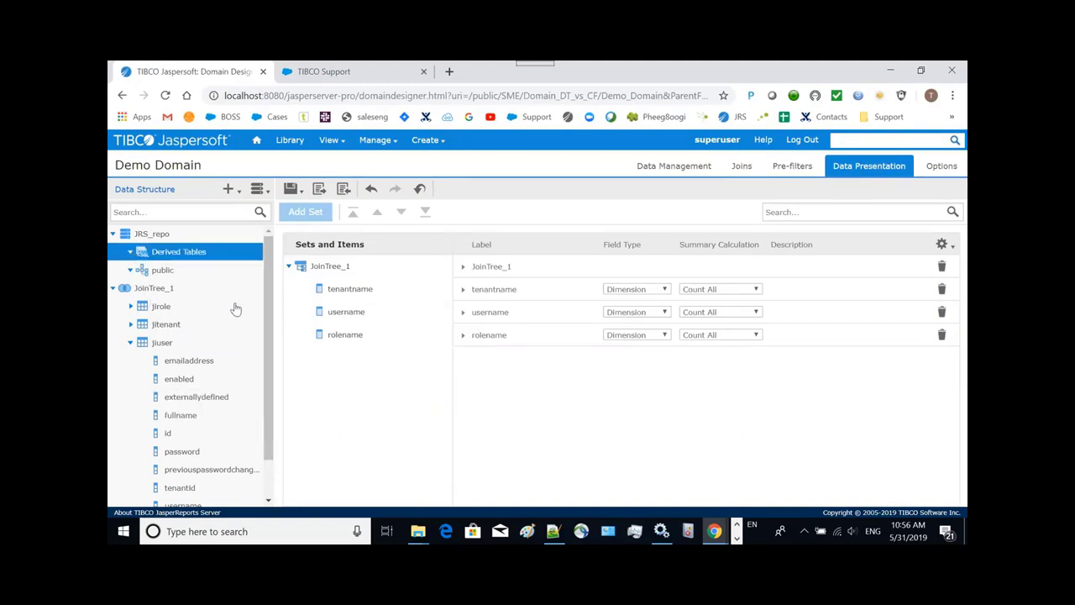
{"action": "scroll", "scroll_direction": "down", "scroll_amount": 3}
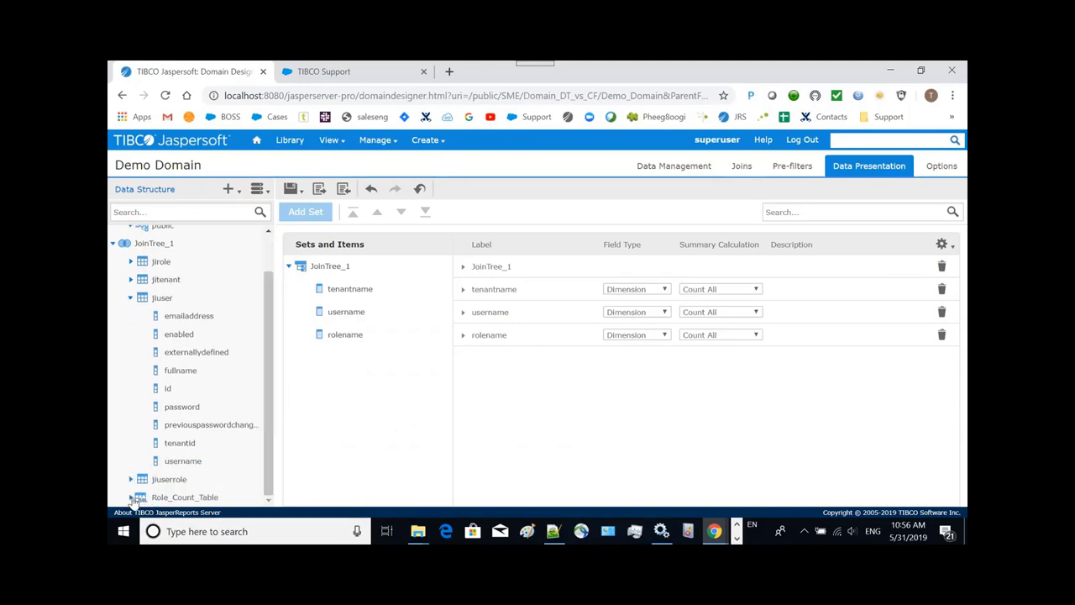
{"action": "left_click", "coordinate": [185, 498]}
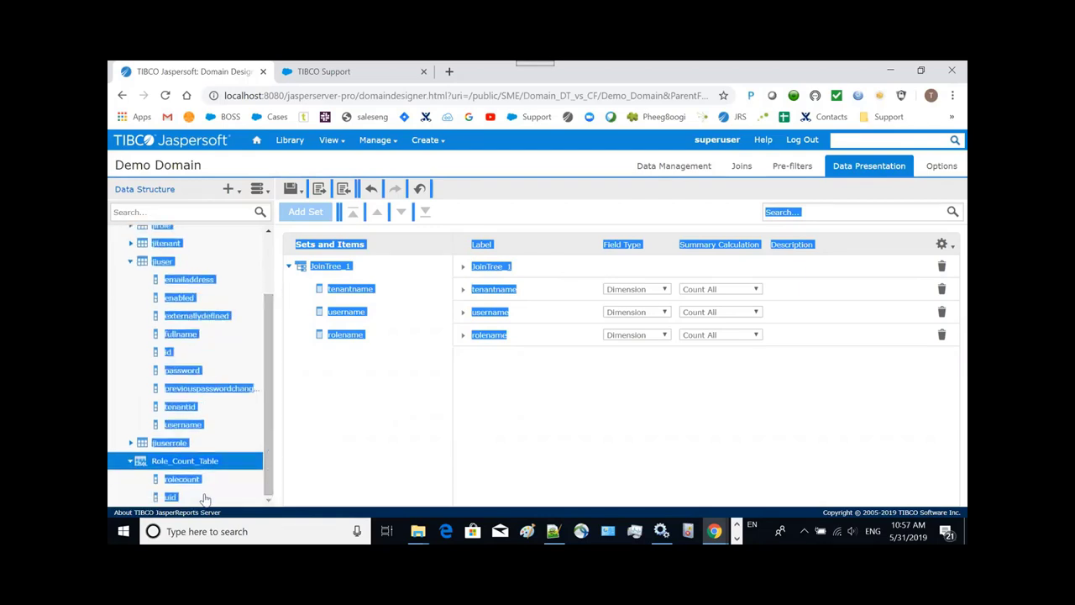
{"action": "left_click", "coordinate": [181, 478]}
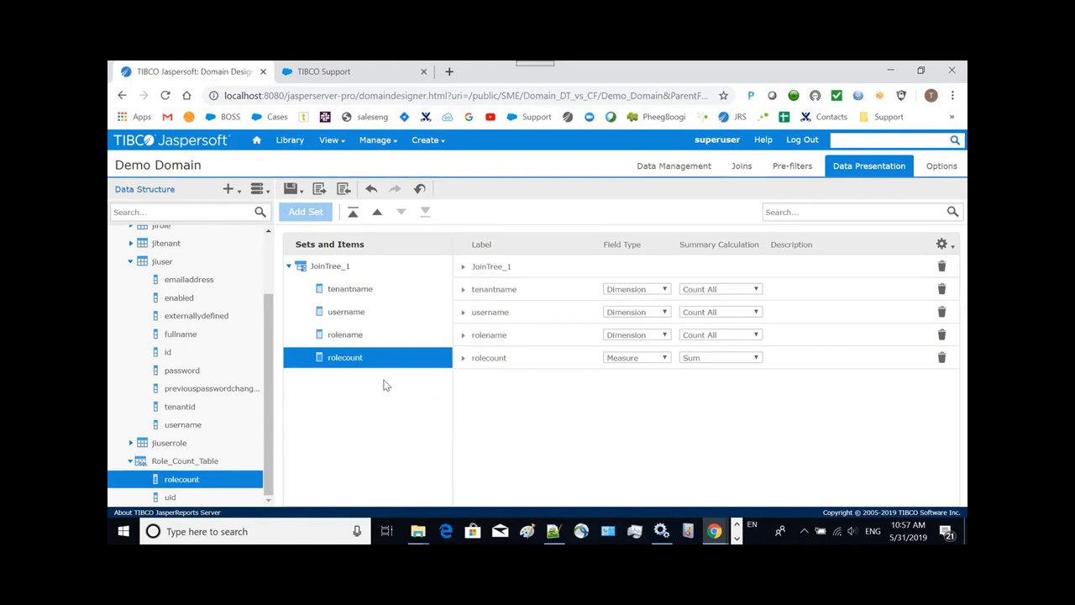
{"action": "left_click", "coordinate": [289, 188]}
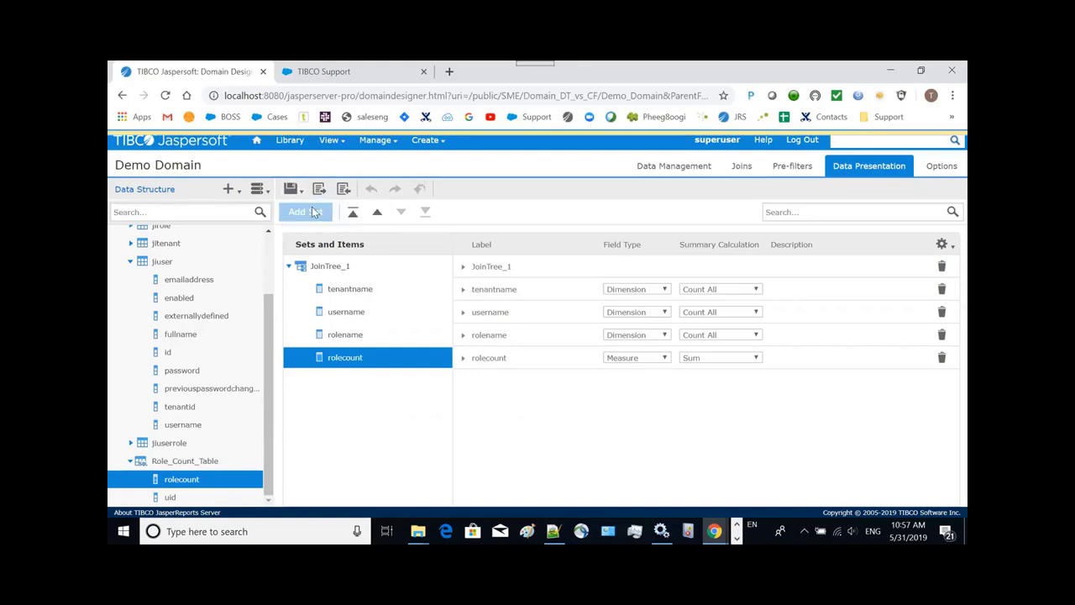
Save the Demo Domain and leave the designer for the repository folder
{"action": "left_click", "coordinate": [291, 189]}
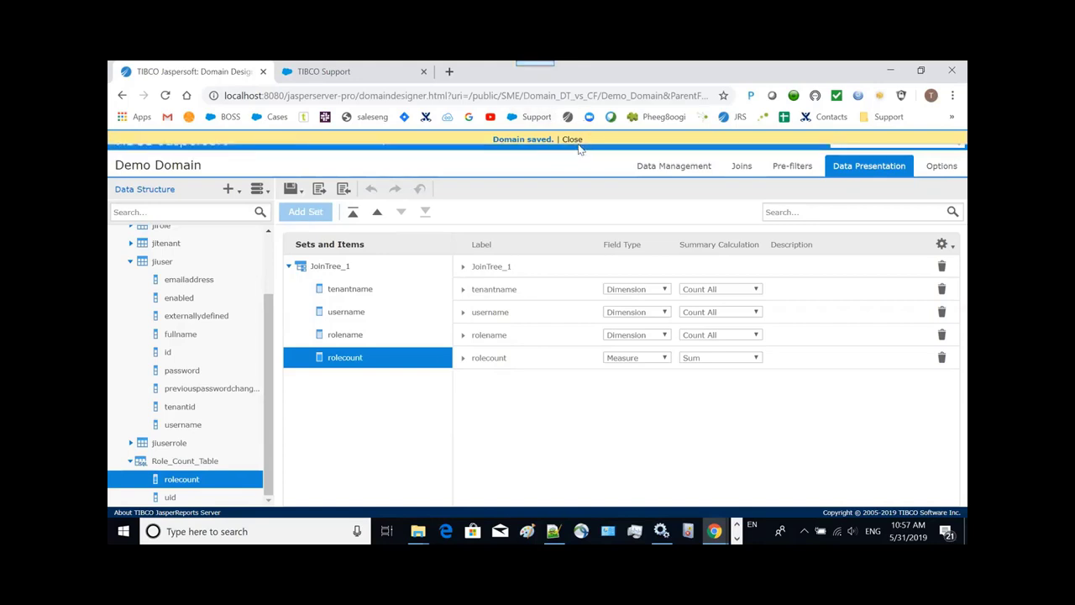
{"action": "left_click", "coordinate": [375, 141]}
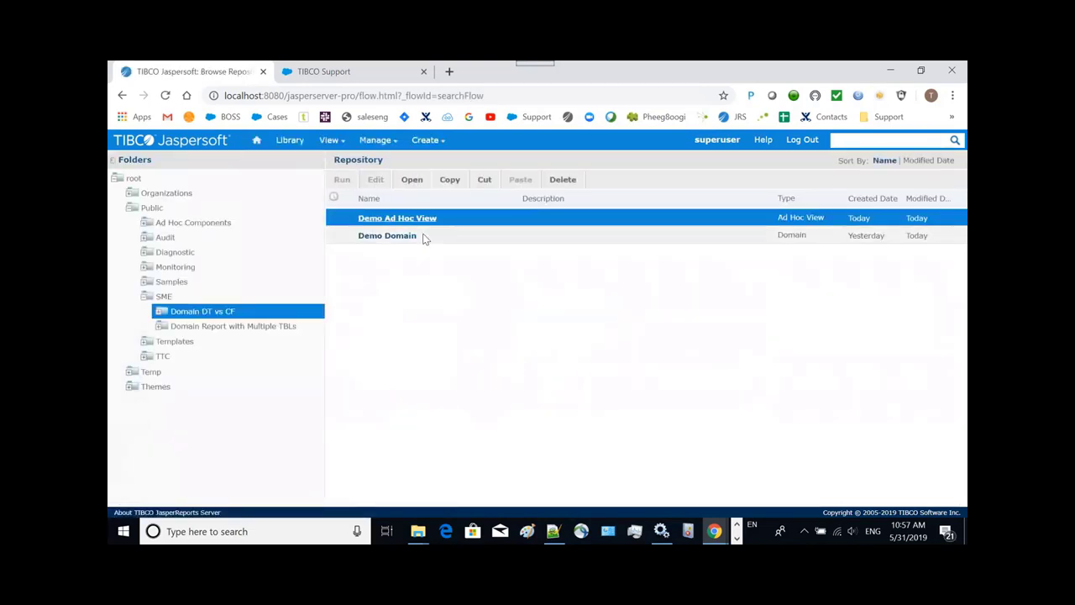
Reopen Demo Ad Hoc View and reselect its fields so rolecount appears among the measures
{"action": "double_click", "coordinate": [397, 218]}
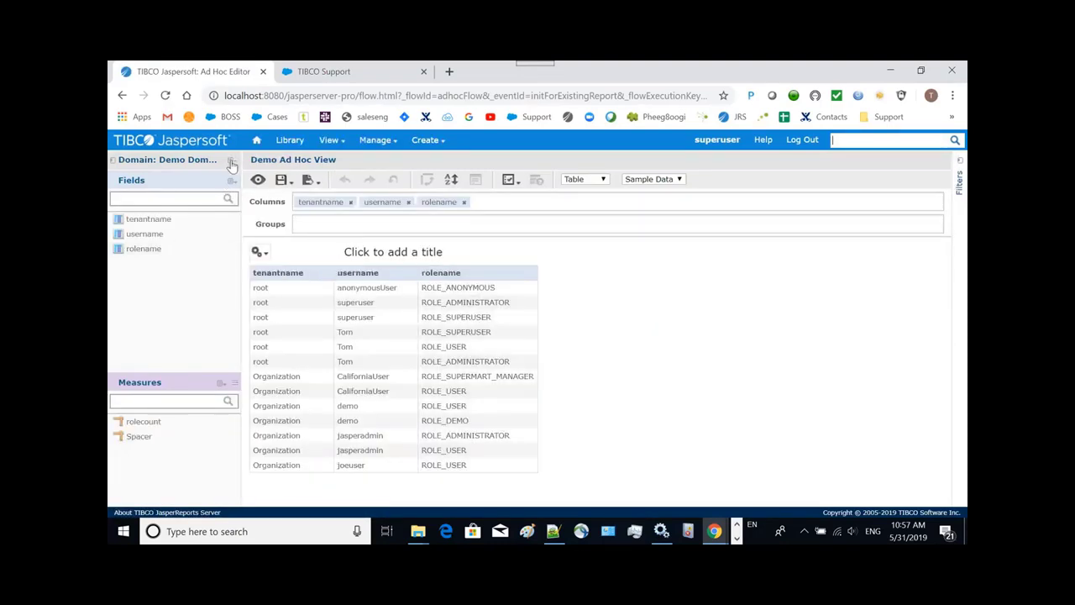
{"action": "left_click", "coordinate": [232, 161]}
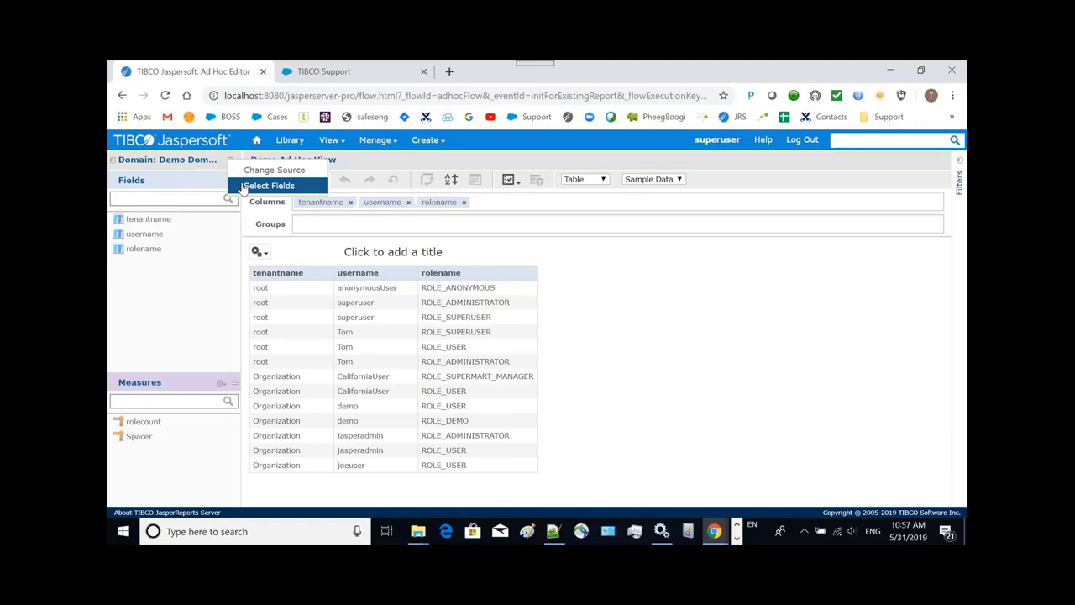
{"action": "left_click", "coordinate": [269, 184]}
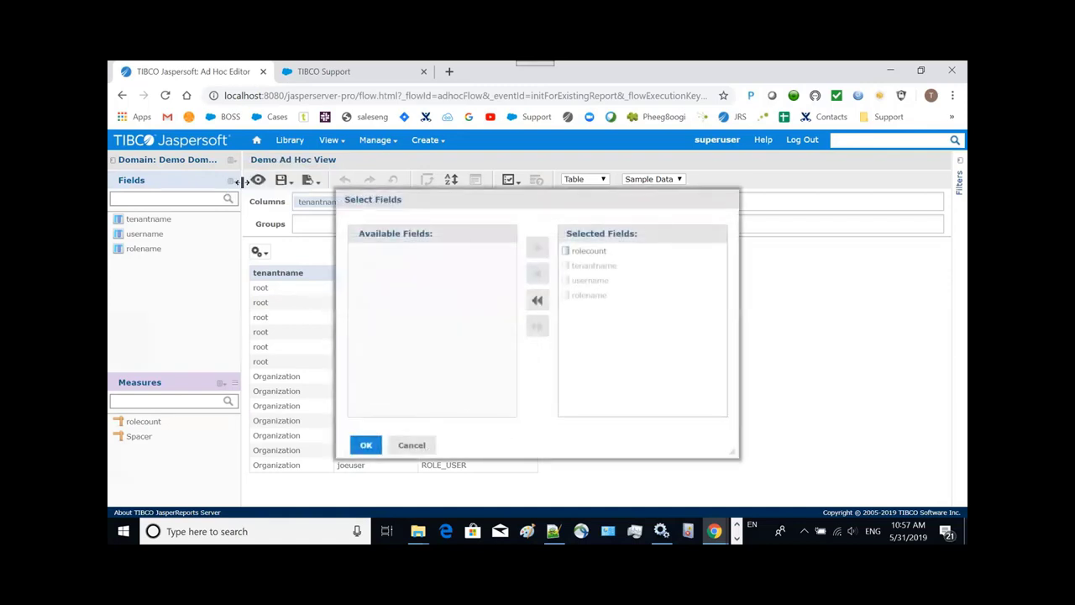
{"action": "mouse_move", "coordinate": [477, 373]}
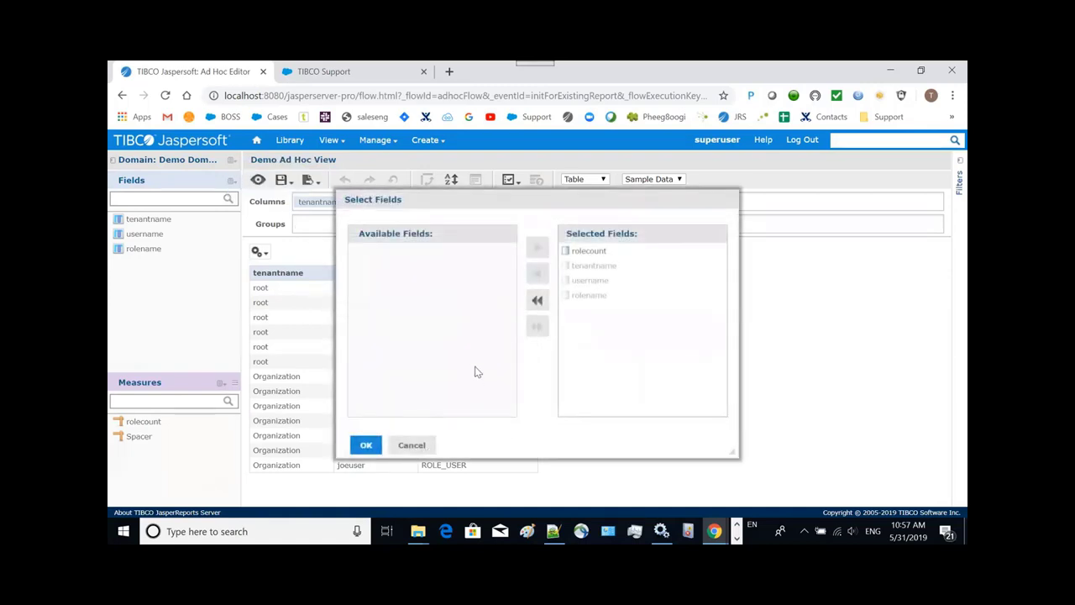
{"action": "left_click", "coordinate": [587, 250]}
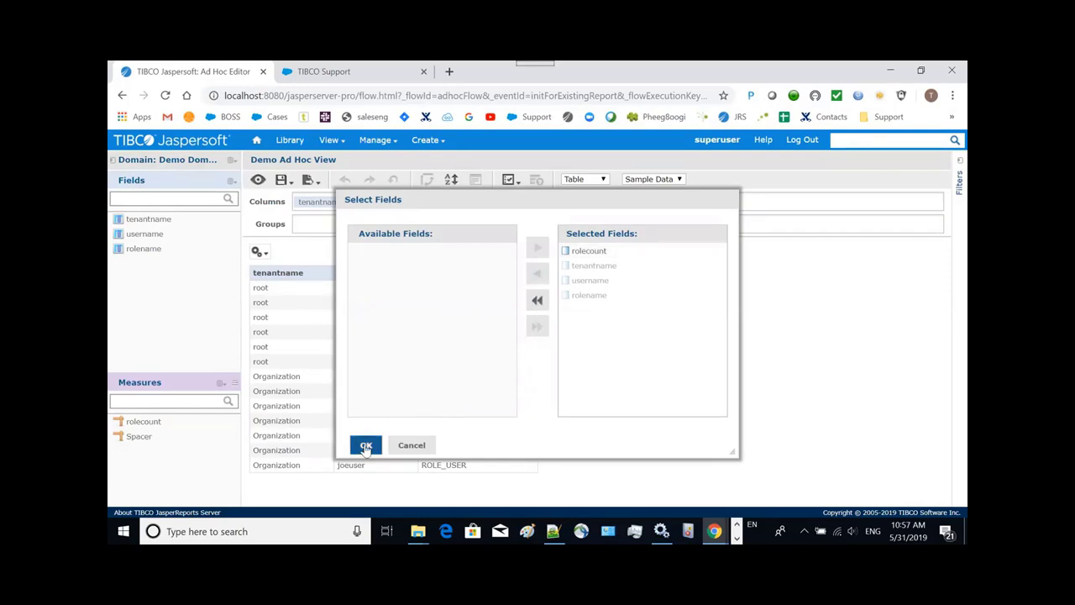
{"action": "left_click", "coordinate": [367, 445]}
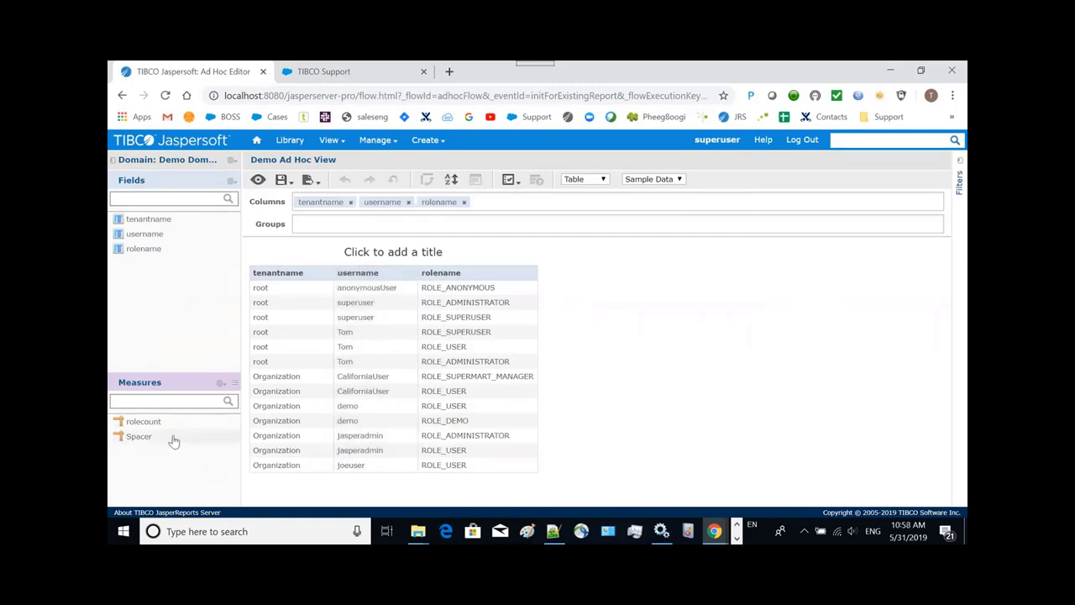
Place rolecount as a column after username and remove the rolename column
{"action": "left_click", "coordinate": [143, 420]}
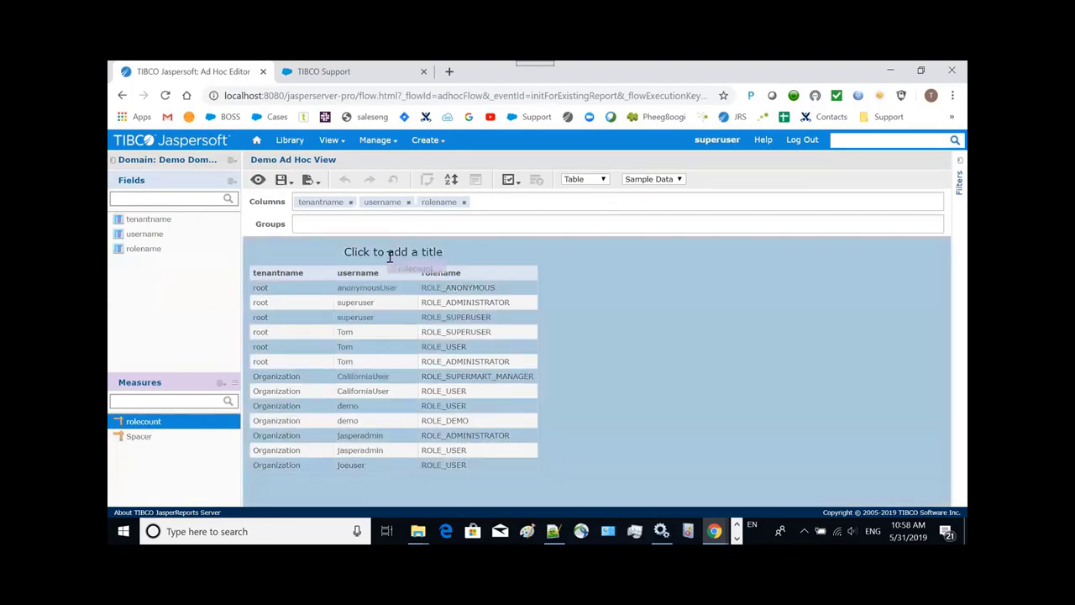
{"action": "left_click_drag", "start_coordinate": [143, 420], "coordinate": [437, 202]}
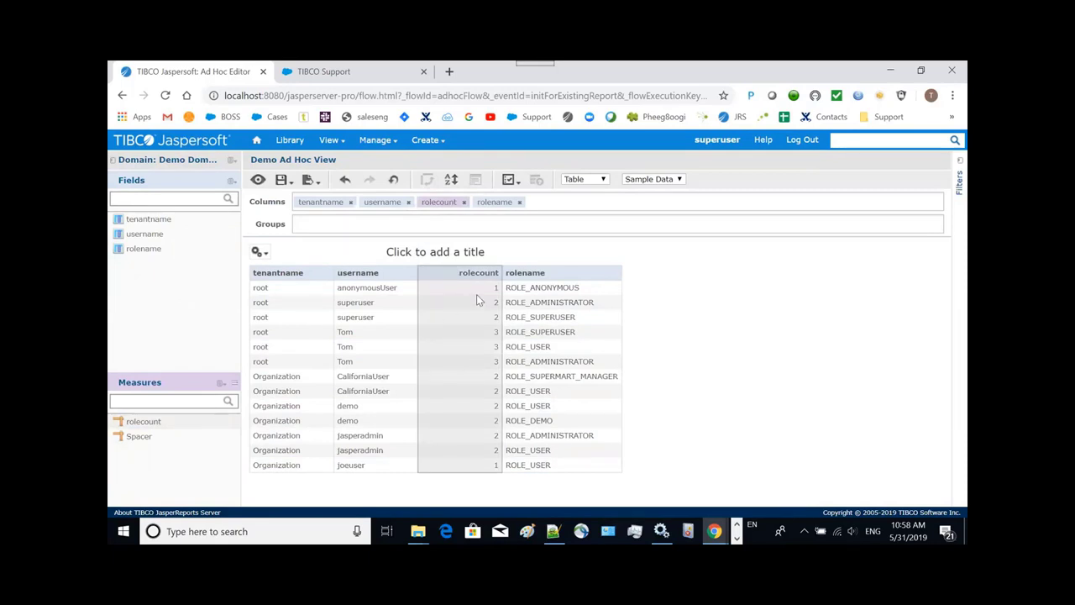
{"action": "mouse_move", "coordinate": [490, 326]}
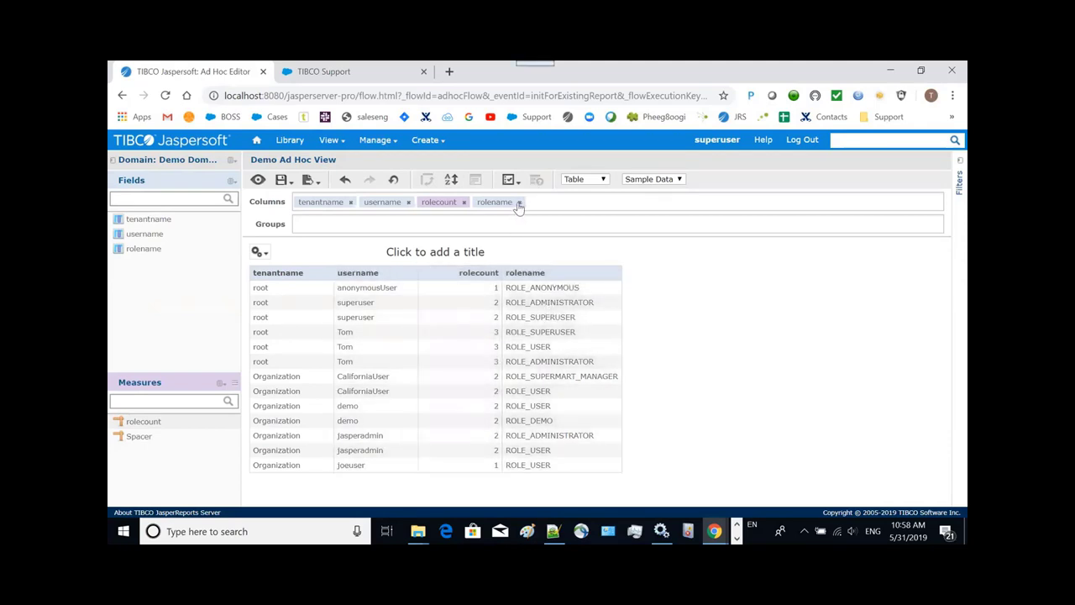
{"action": "left_click", "coordinate": [517, 205]}
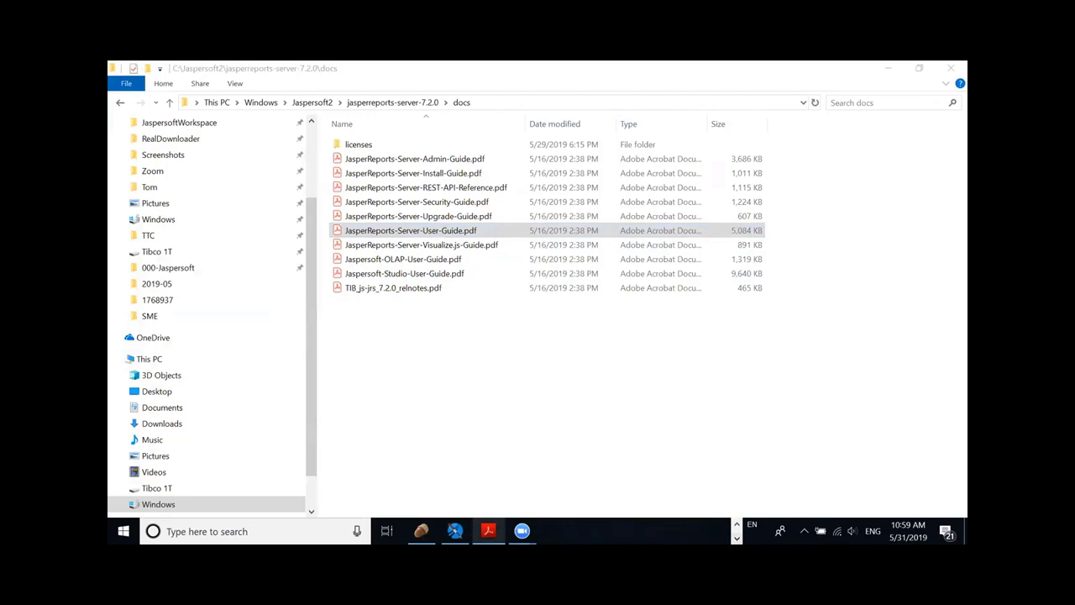
Open JasperReports-Server-User-Guide.pdf from the jasperreports-server-7.2.0 docs folder
{"action": "double_click", "coordinate": [410, 230]}
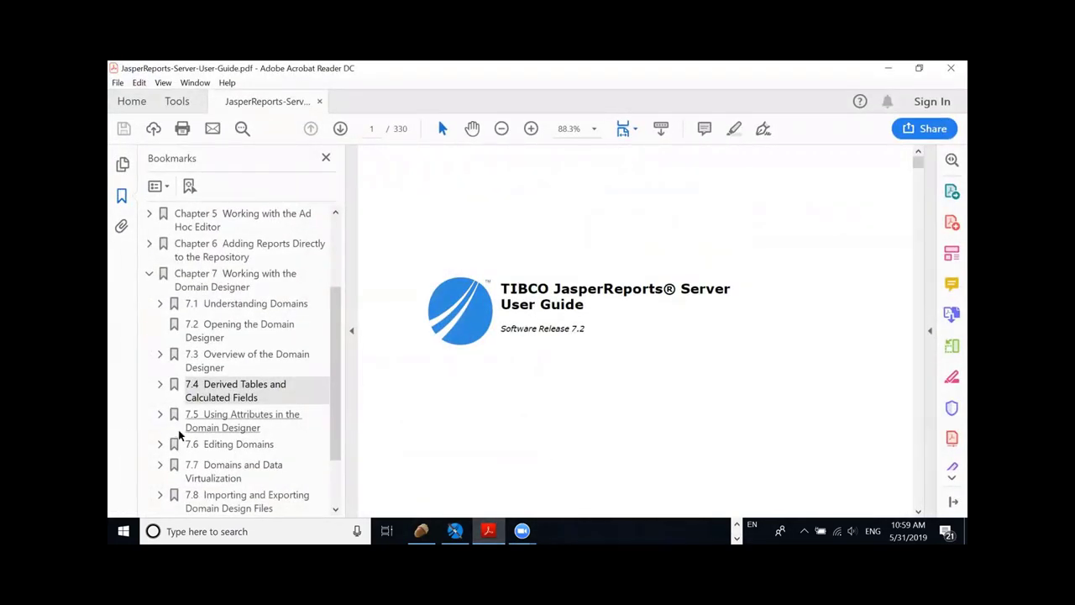
Jump to section 7.4 Derived Tables and Calculated Fields via the Chapter 7 bookmarks
{"action": "left_click", "coordinate": [235, 389]}
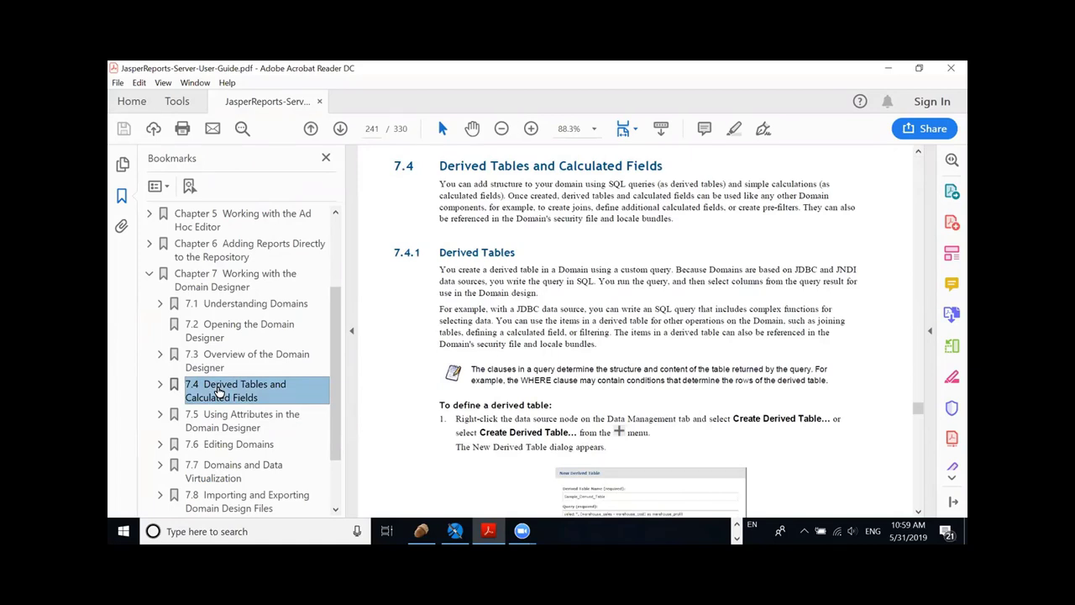
{"action": "mouse_move", "coordinate": [608, 333]}
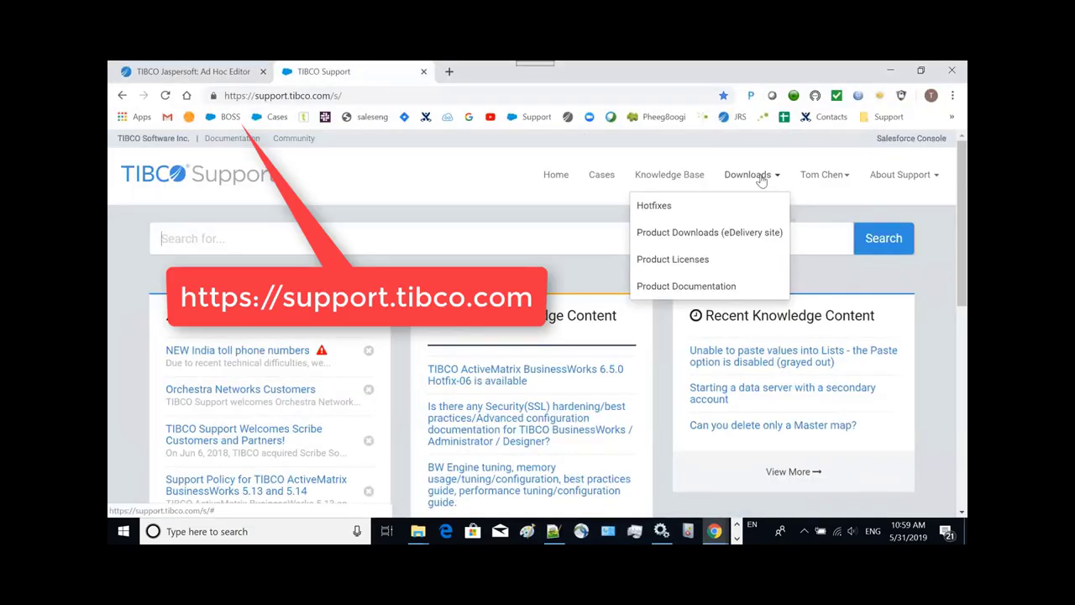
{"action": "mouse_move", "coordinate": [655, 205]}
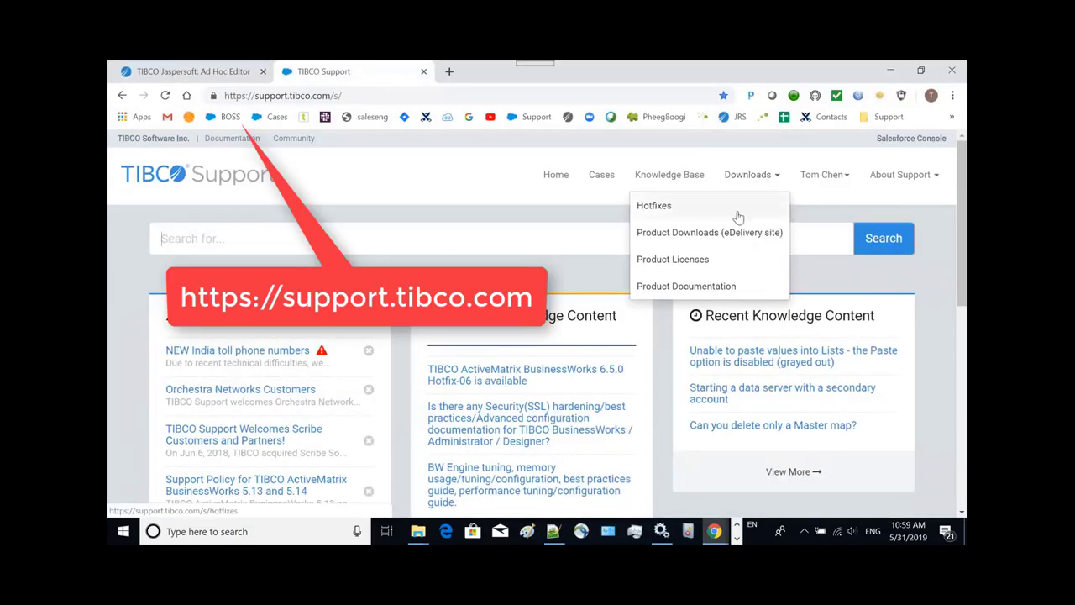
Search 'jasper' on eDelivery and reach the JasperReports Server Enterprise Edition 7.2.0 download page
{"action": "left_click", "coordinate": [708, 231]}
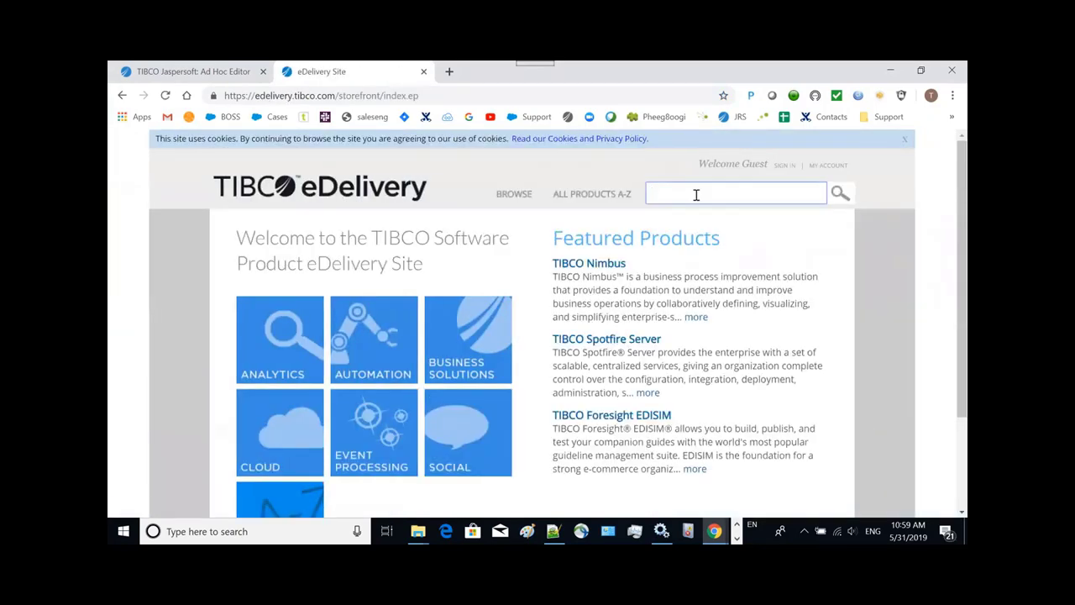
{"action": "type", "text": "jasper"}
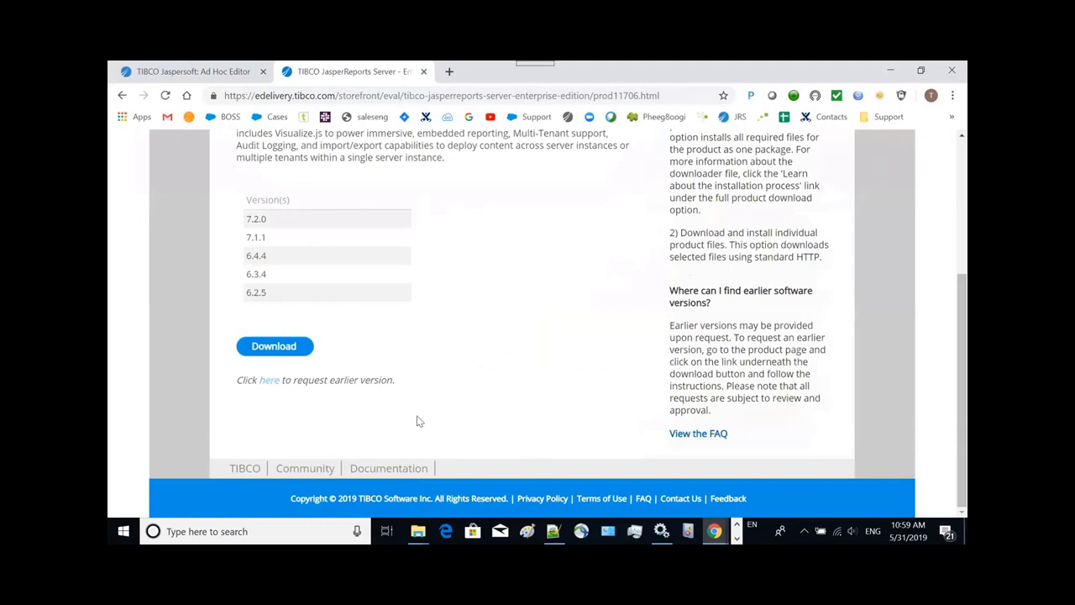
{"action": "left_click", "coordinate": [274, 346]}
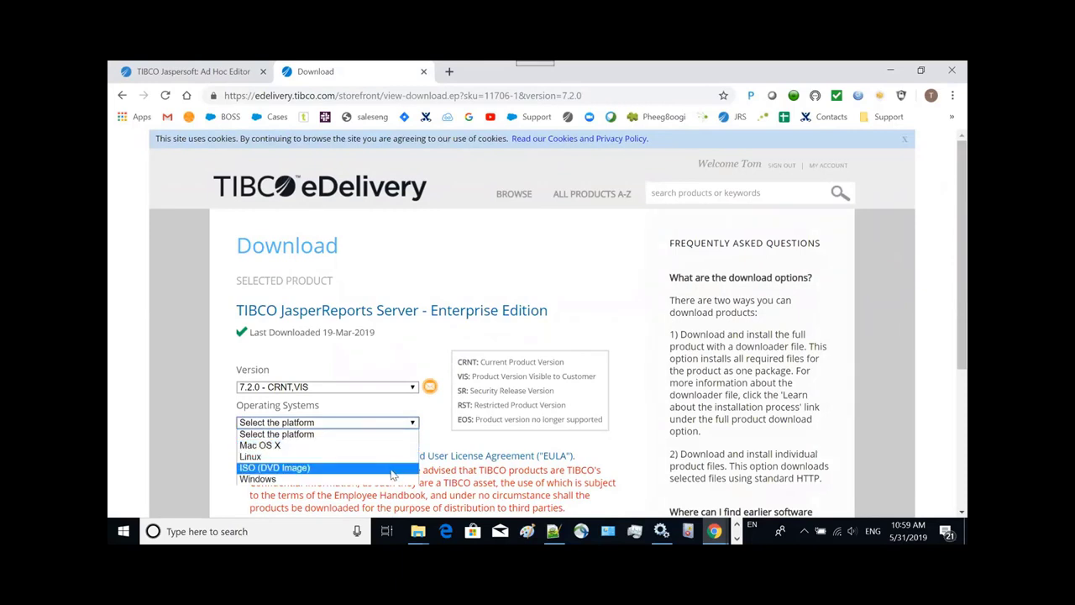
Choose Windows, accept the EULA, pick individual file download and expand JasperReports Server Software files
{"action": "left_click", "coordinate": [258, 478]}
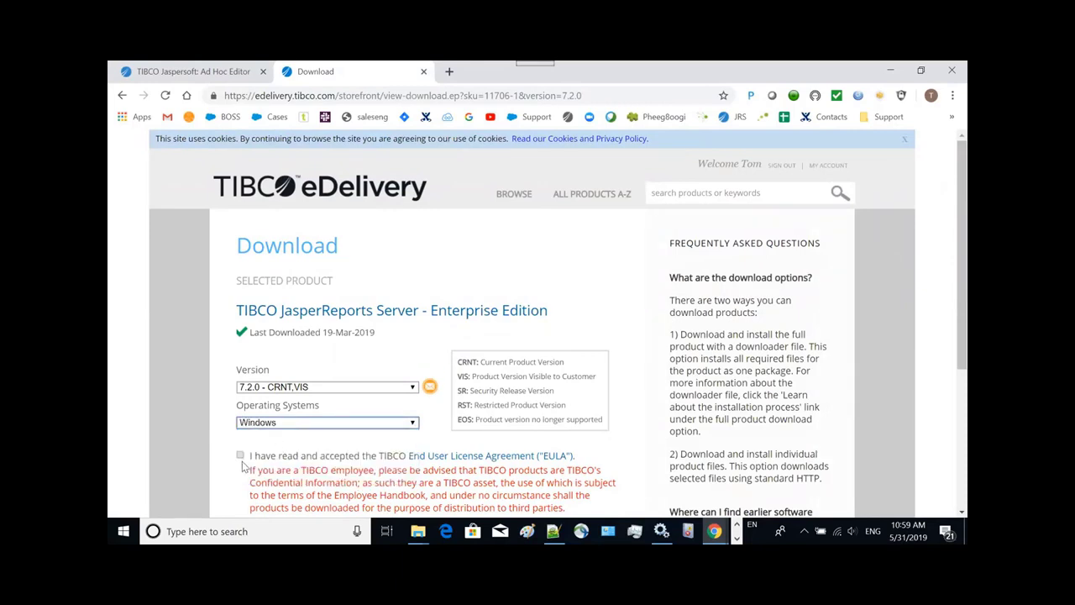
{"action": "left_click", "coordinate": [240, 453]}
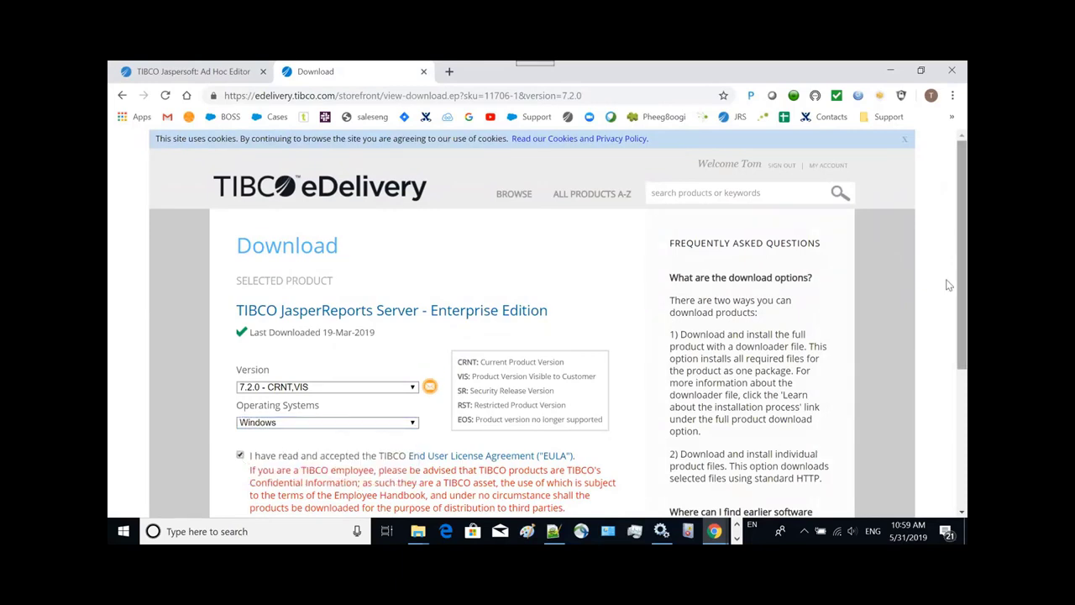
{"action": "scroll", "scroll_direction": "down", "scroll_amount": 3}
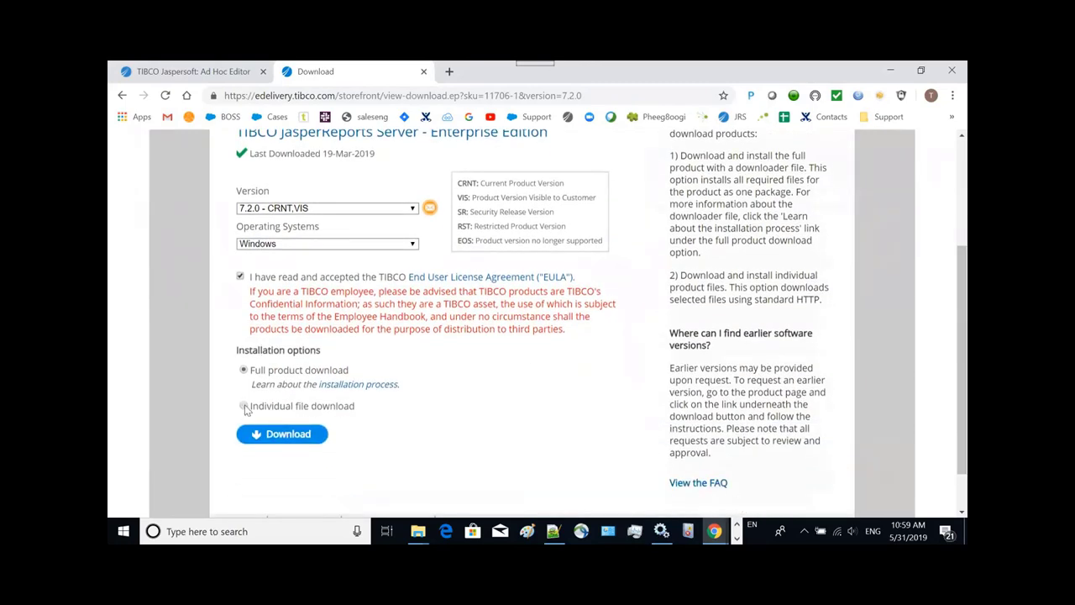
{"action": "left_click", "coordinate": [242, 405]}
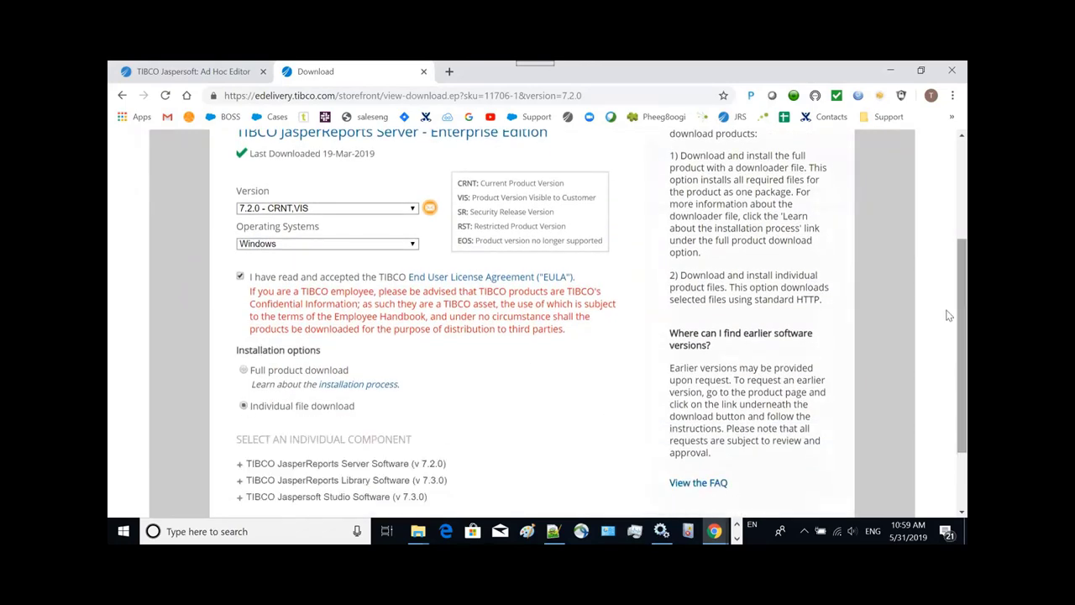
{"action": "scroll", "scroll_direction": "down", "scroll_amount": 3}
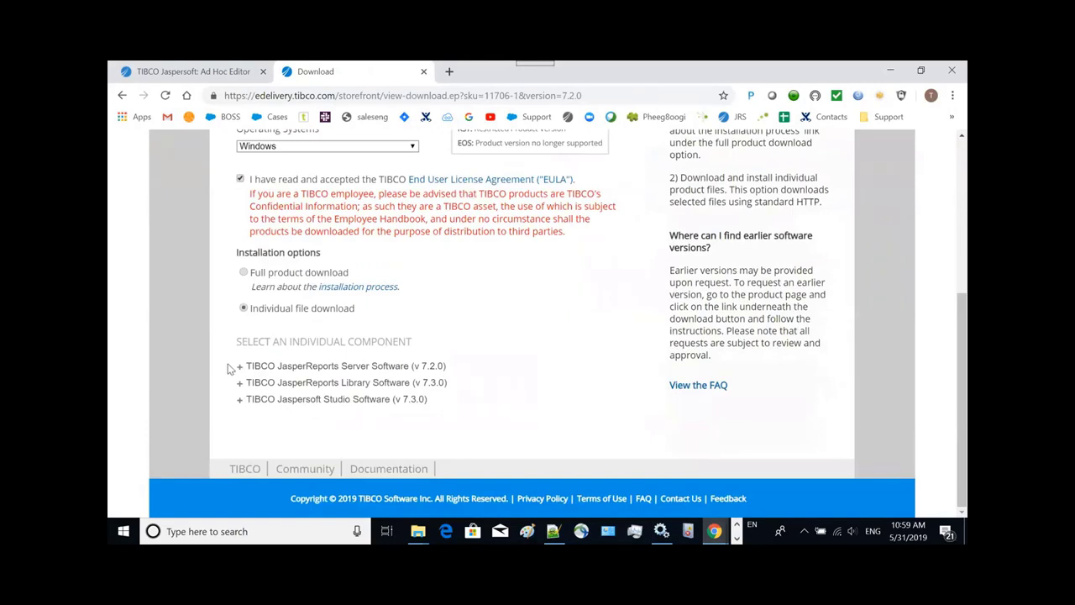
{"action": "left_click", "coordinate": [241, 366]}
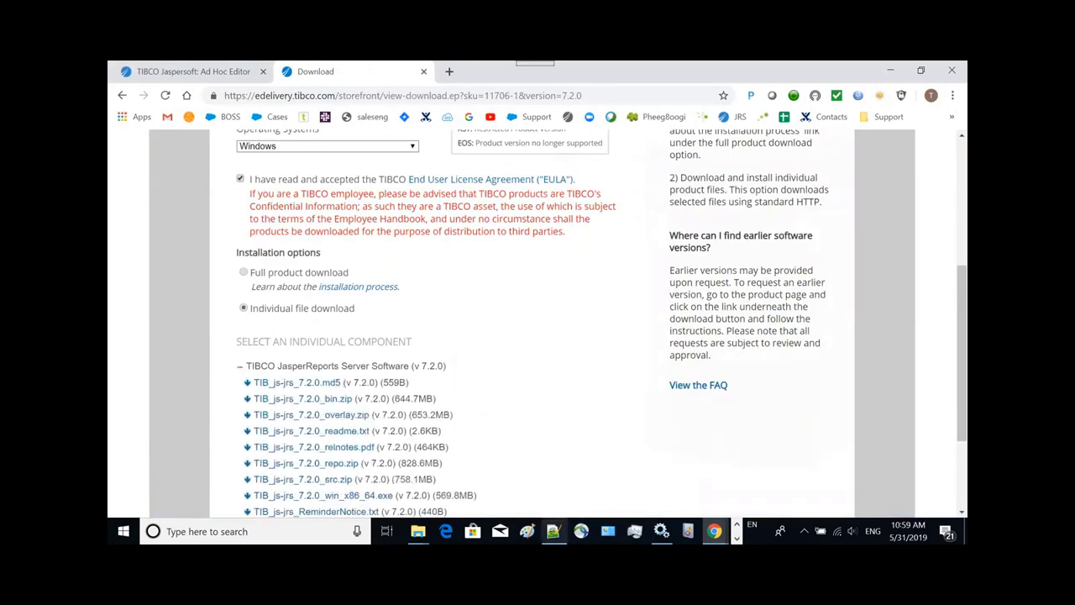
{"action": "scroll", "scroll_direction": "down", "scroll_amount": 3}
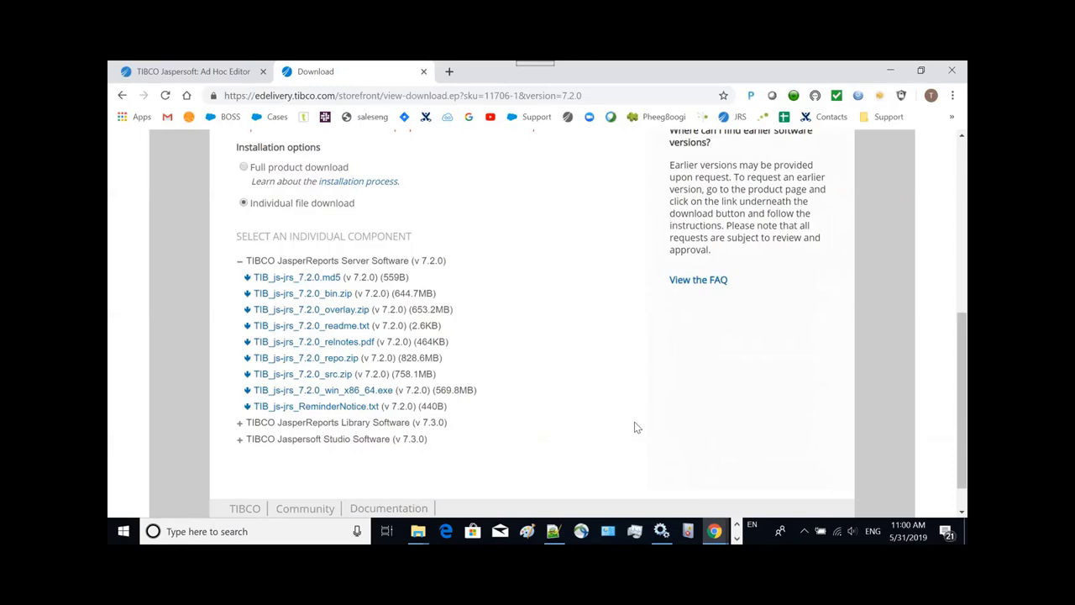
{"action": "mouse_move", "coordinate": [618, 357]}
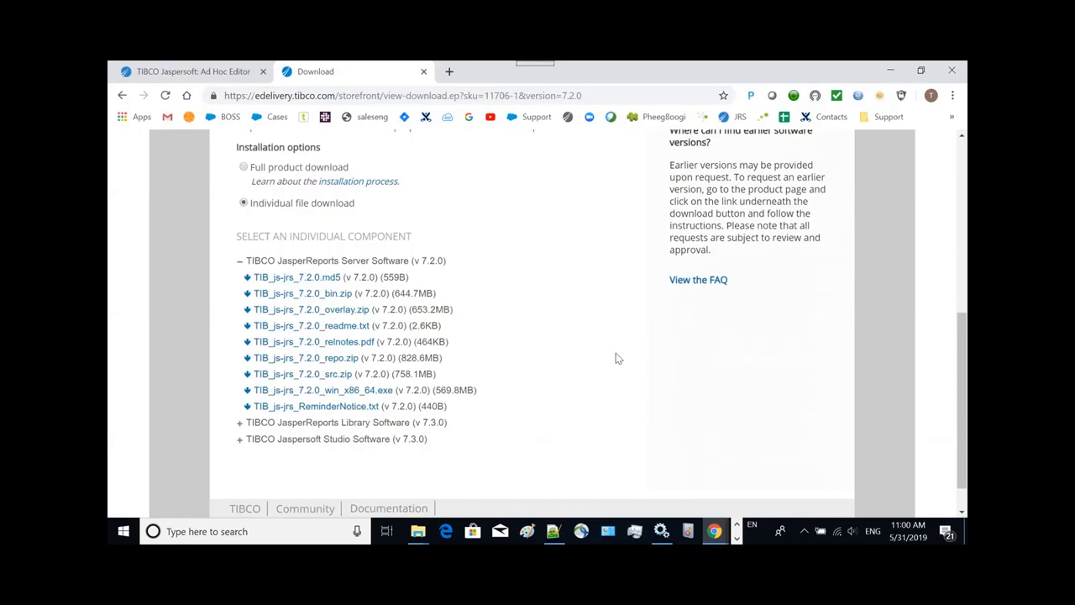
{"action": "mouse_move", "coordinate": [665, 124]}
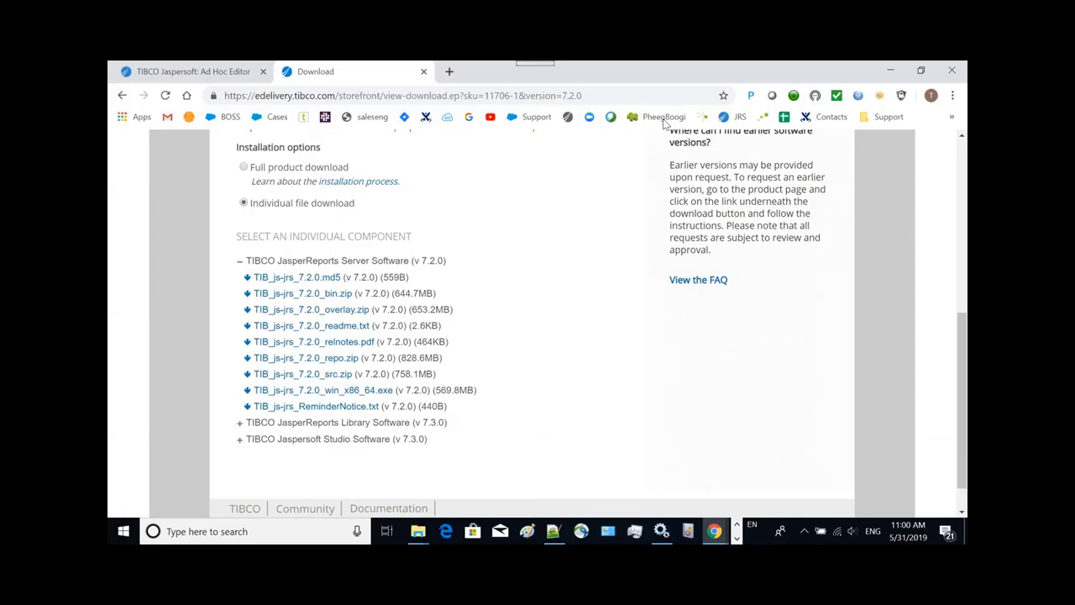